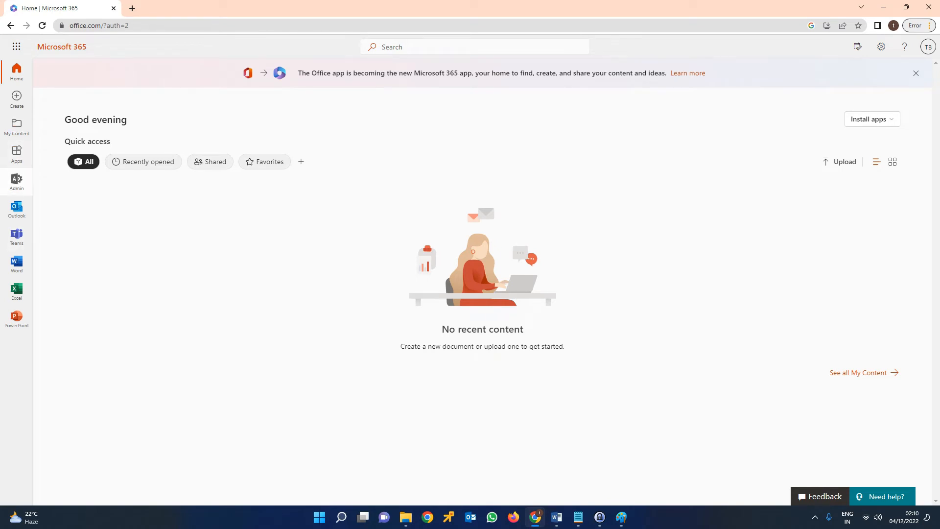
# Step: Go from Office.com's Admin rail to the admin center's Active users list
pyautogui.click(17, 180)
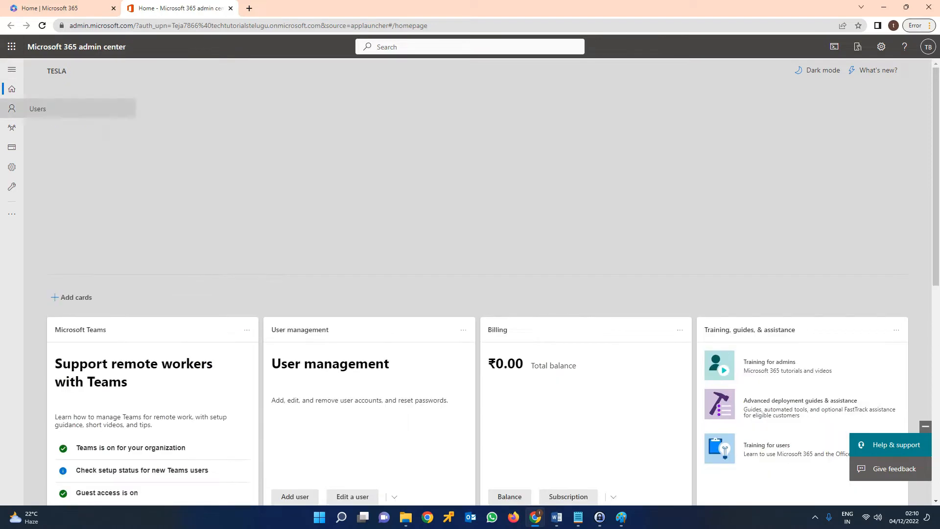
pyautogui.click(12, 108)
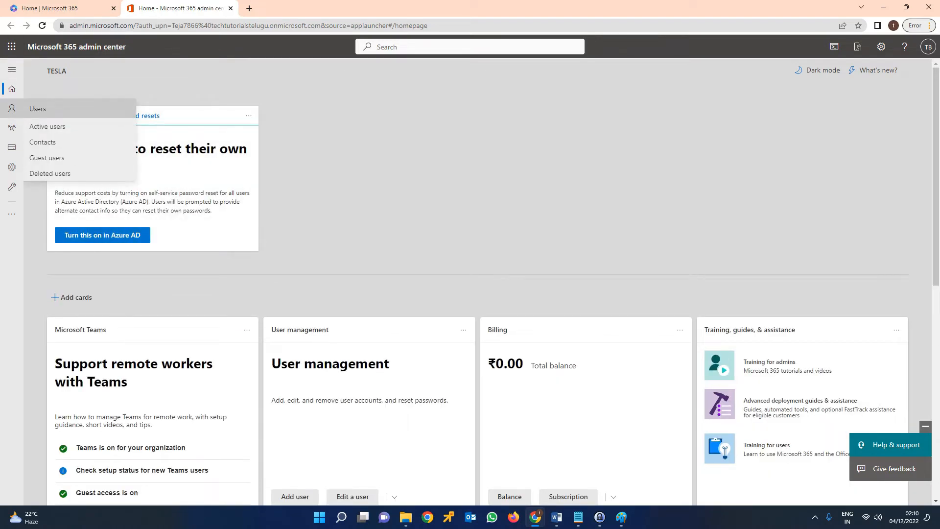
pyautogui.click(47, 126)
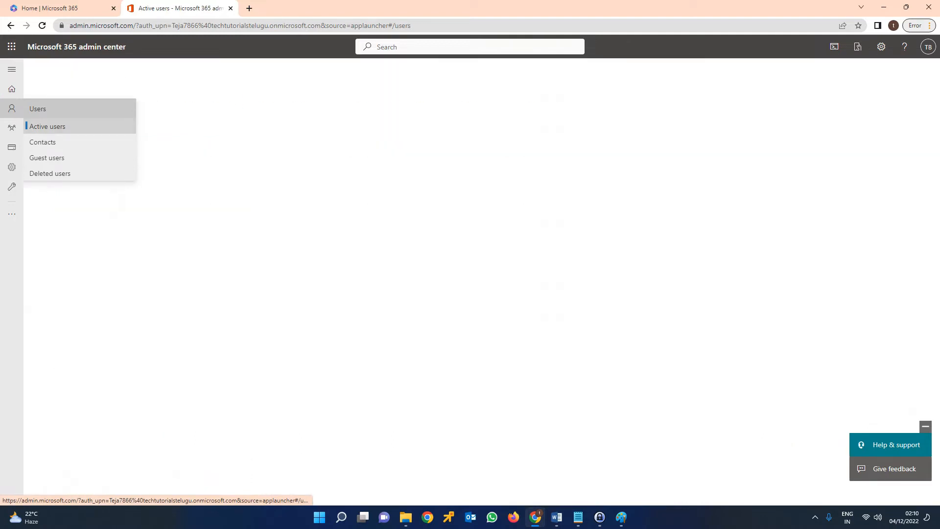
pyautogui.click(48, 126)
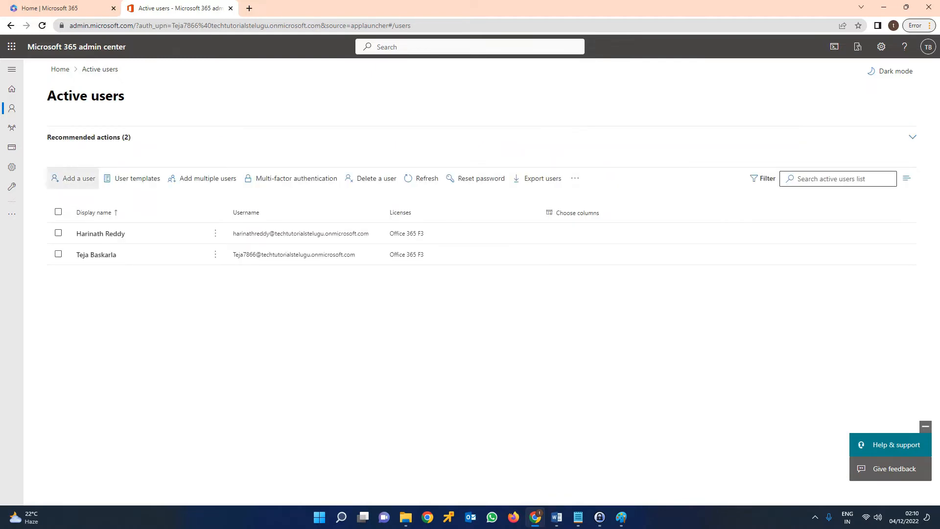
pyautogui.click(78, 179)
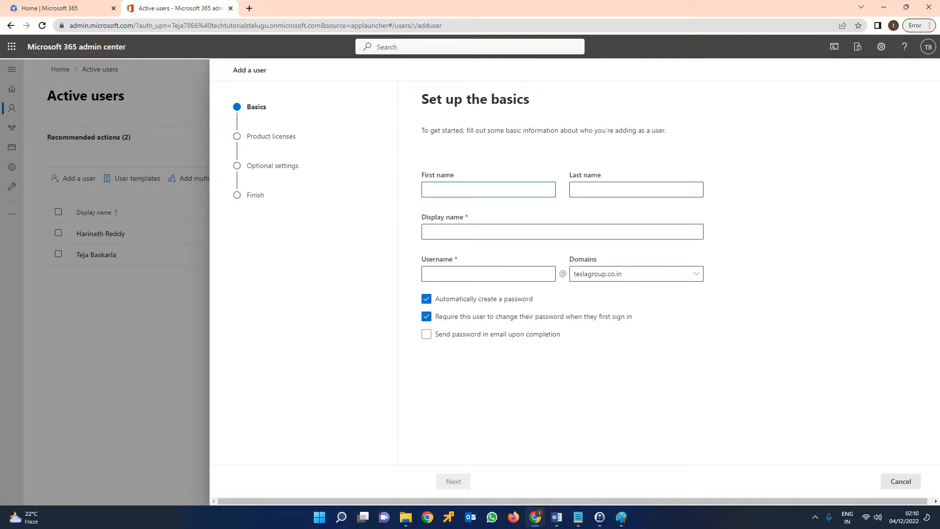
pyautogui.write('Prabh')
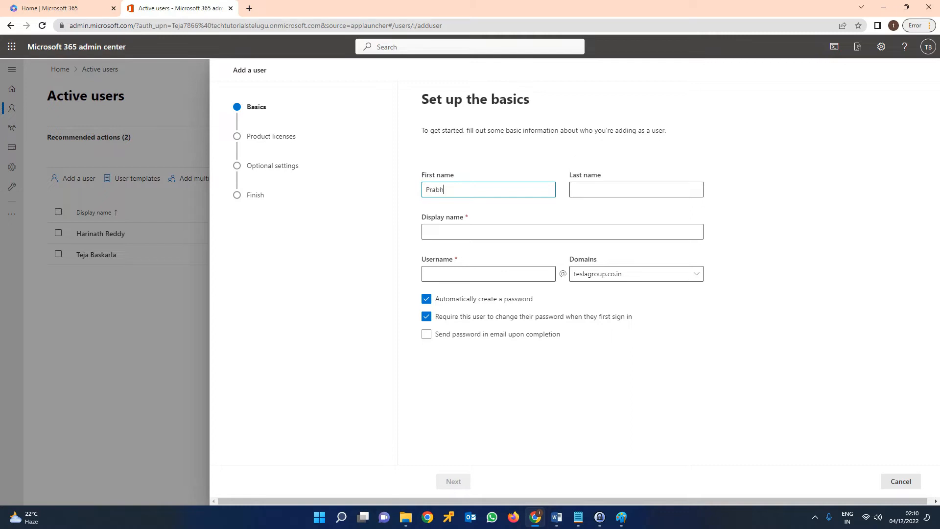
pyautogui.write('akar')
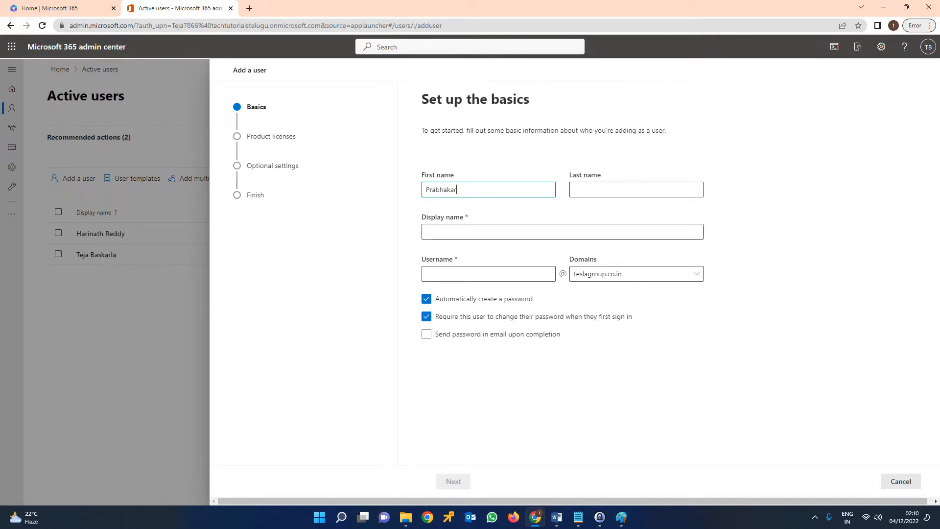
pyautogui.click(562, 231)
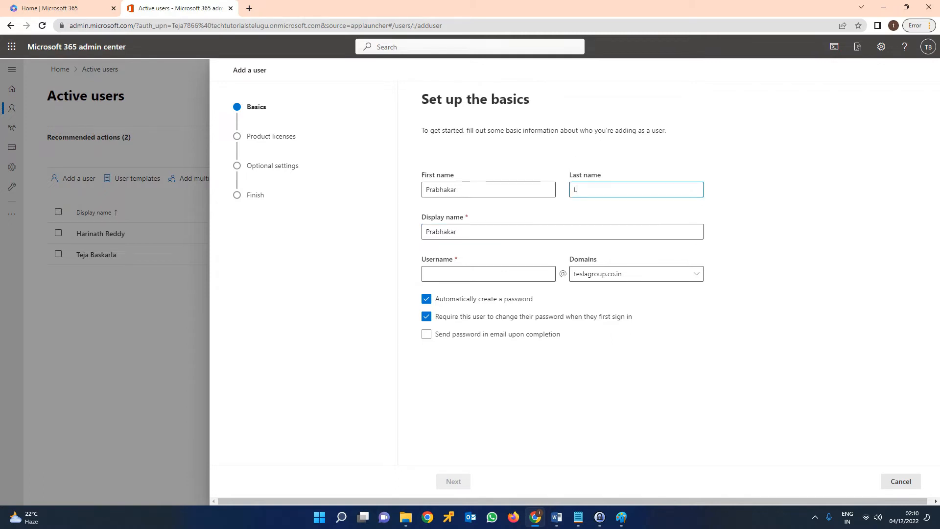
pyautogui.write('L')
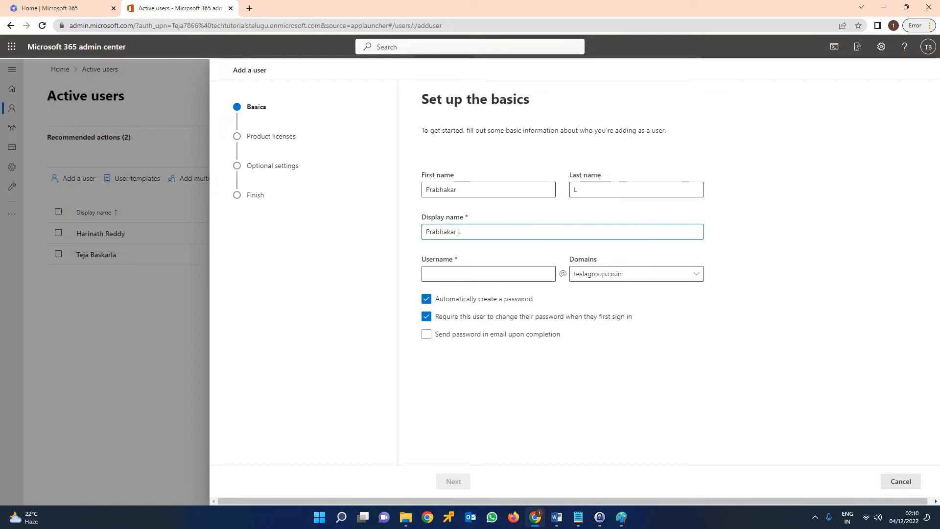
pyautogui.write('L')
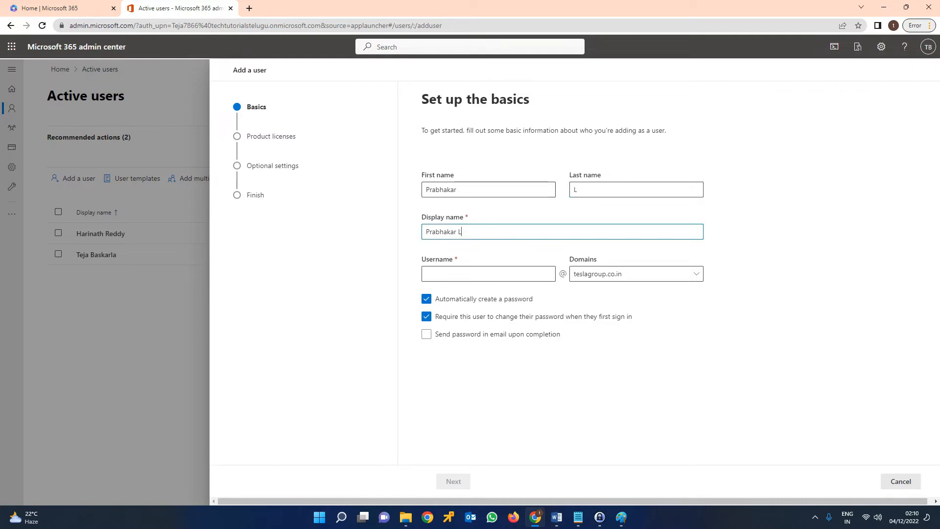
pyautogui.click(488, 274)
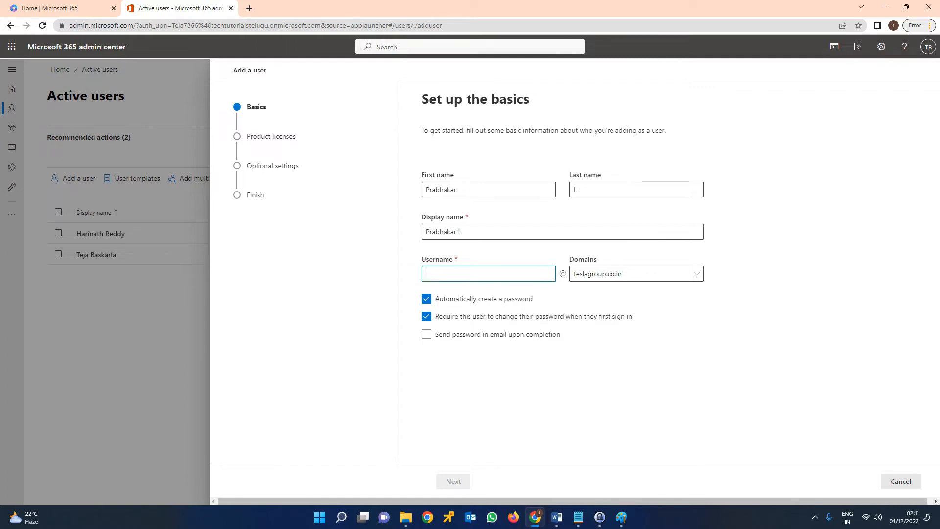
pyautogui.write('prabhakar.l')
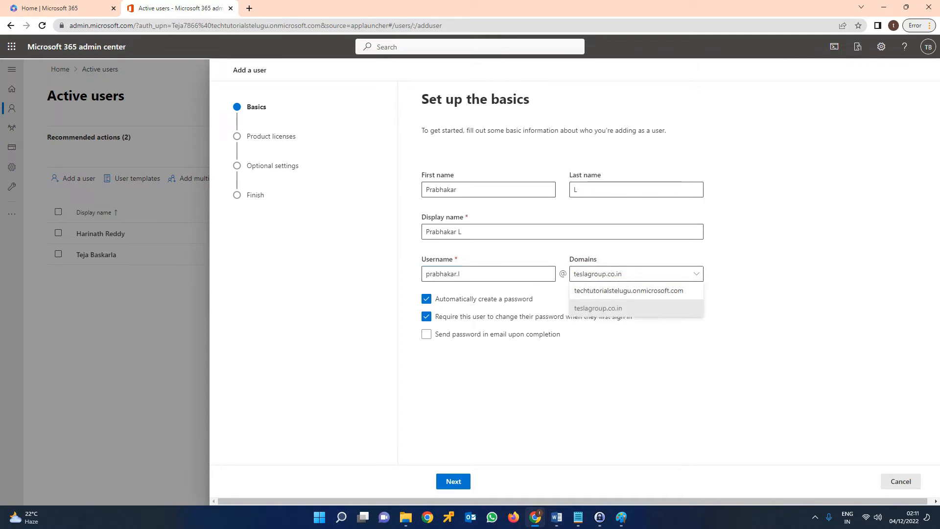
pyautogui.click(599, 308)
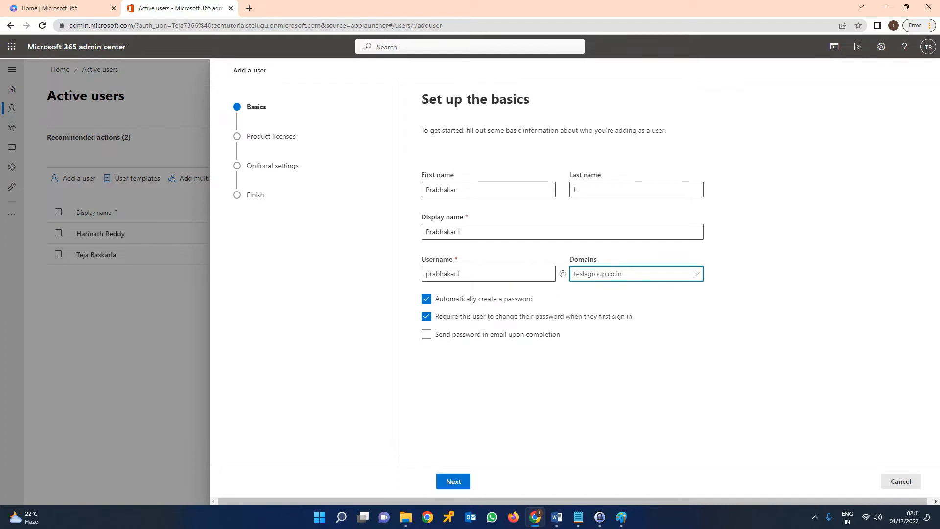
pyautogui.click(427, 299)
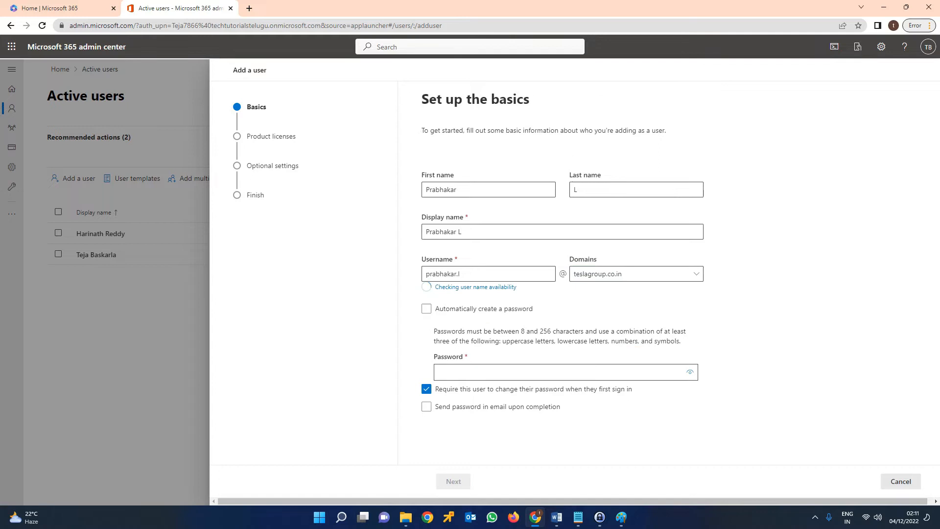
# Step: Enter a manual password, adjust first-sign-in change and email options, and continue
pyautogui.click(556, 363)
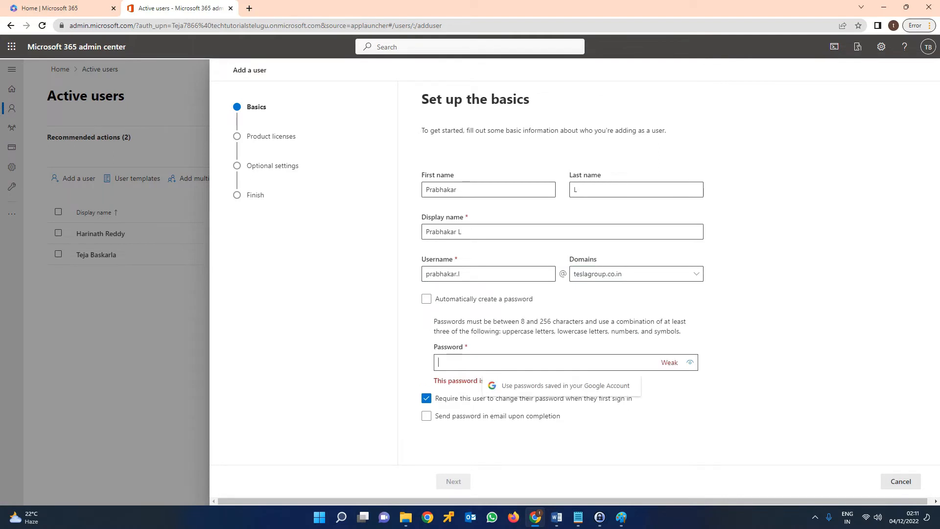
pyautogui.write('••')
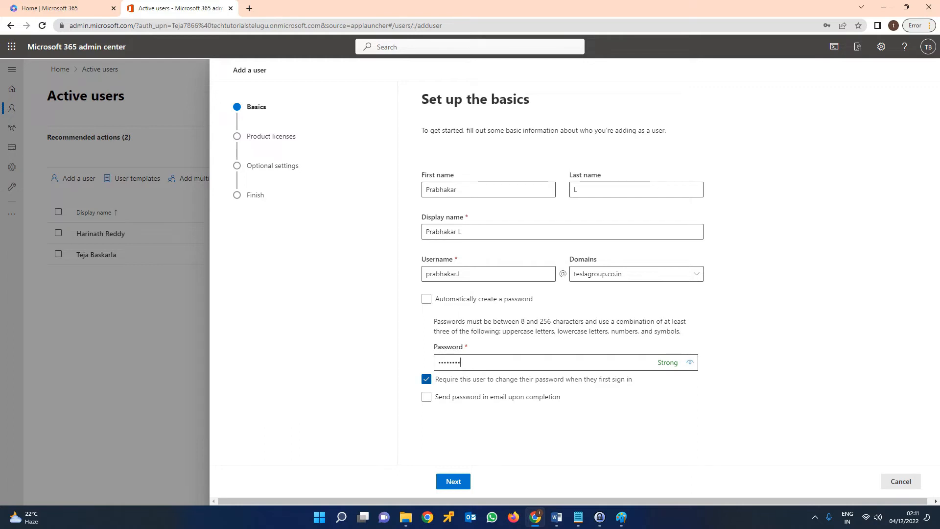
pyautogui.click(426, 396)
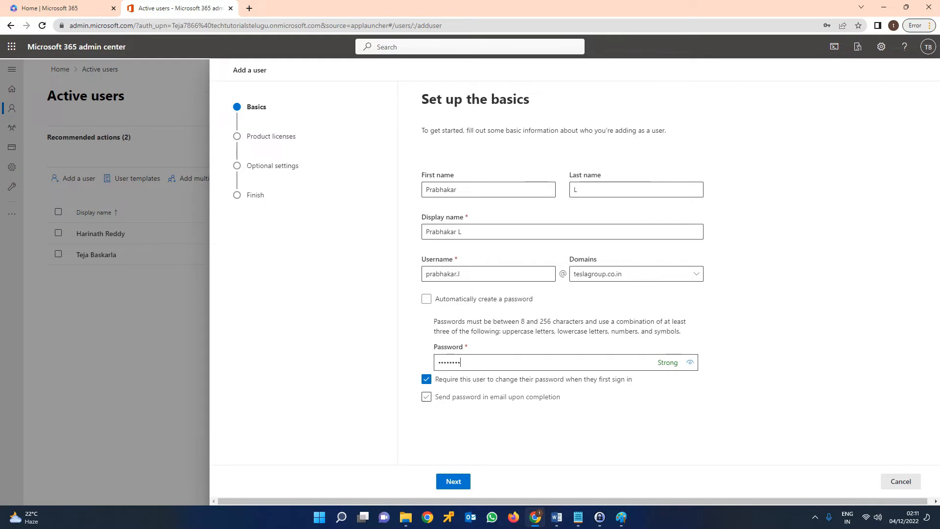
pyautogui.click(426, 396)
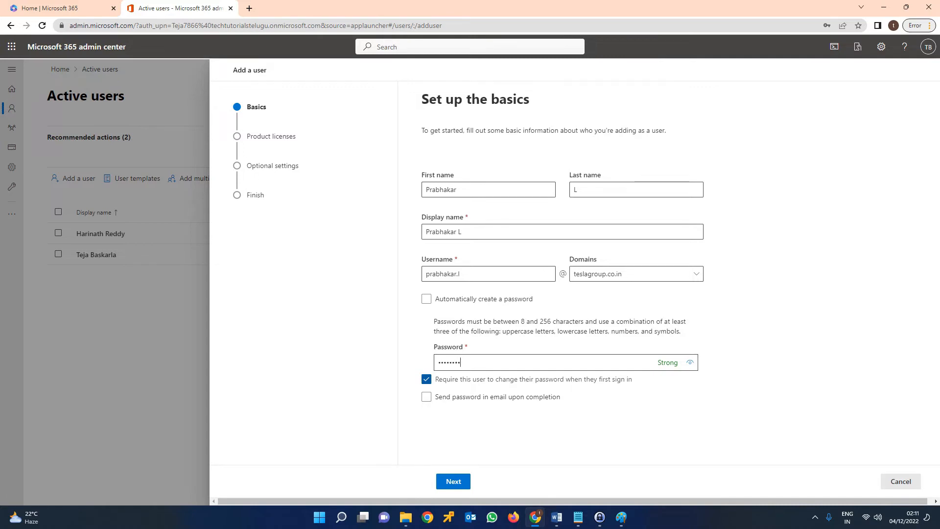
pyautogui.click(426, 379)
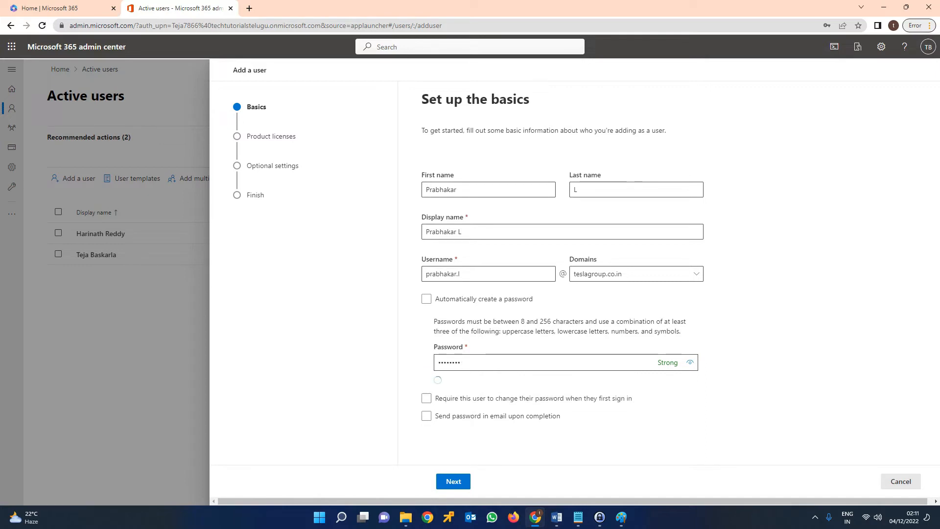
pyautogui.click(426, 416)
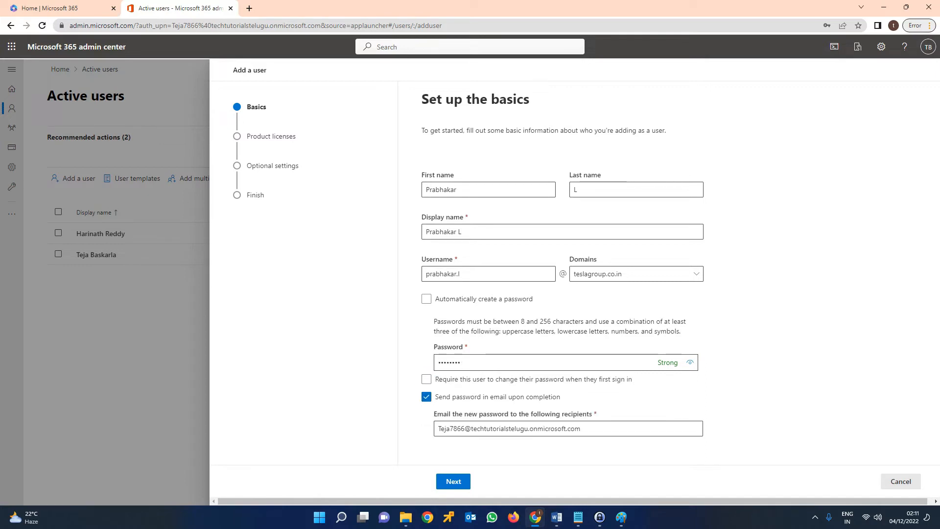
pyautogui.click(427, 379)
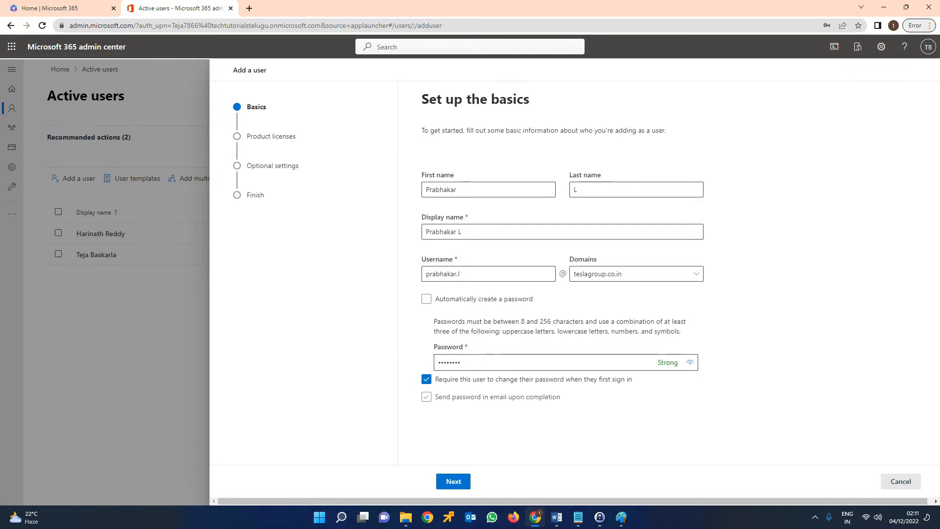
pyautogui.click(453, 480)
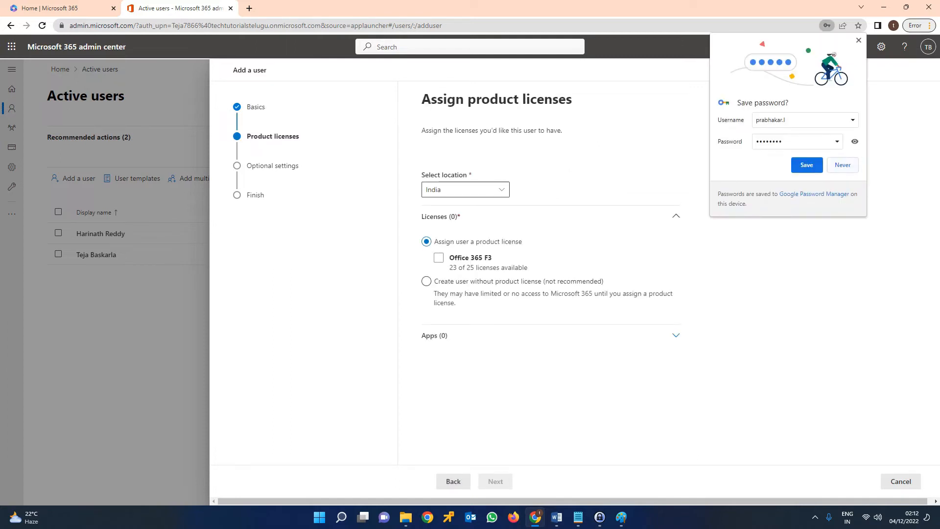
# Step: Try, then drop, Office 365 F3 and create the user without a license
pyautogui.click(843, 165)
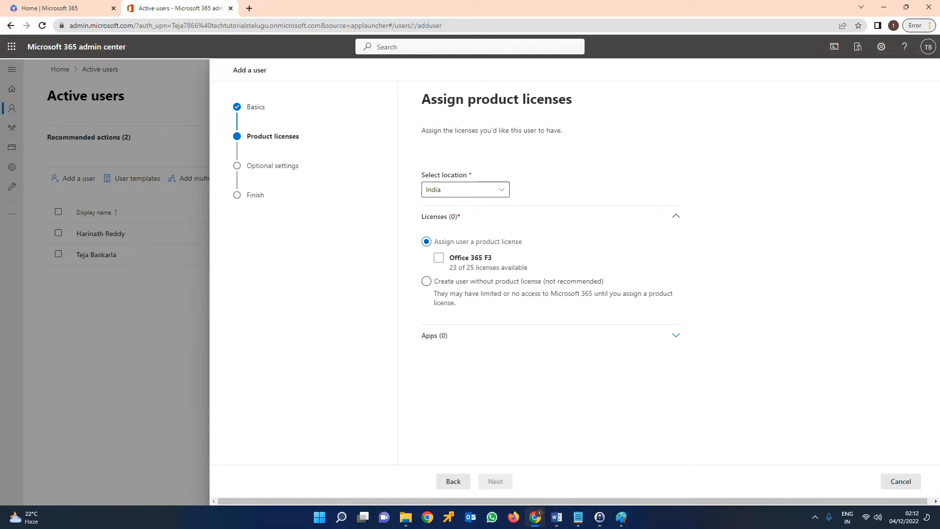
pyautogui.click(438, 257)
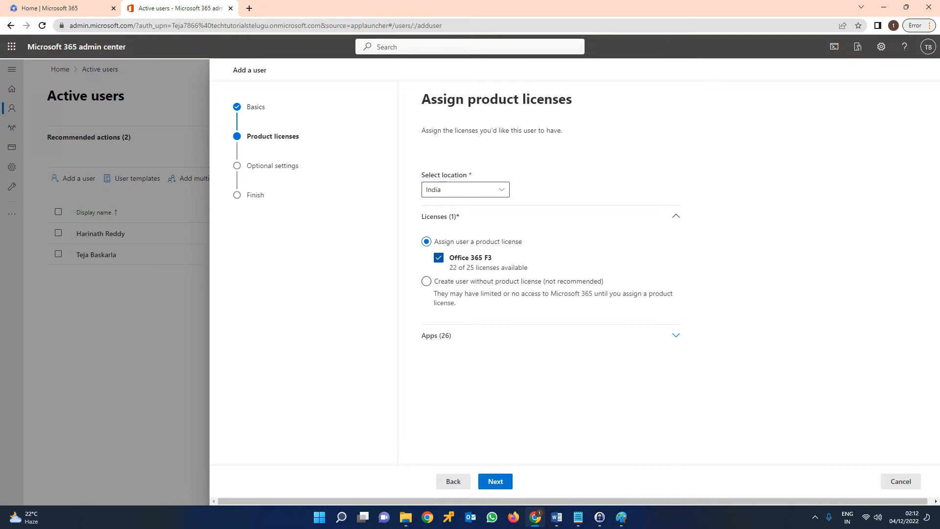
pyautogui.click(437, 335)
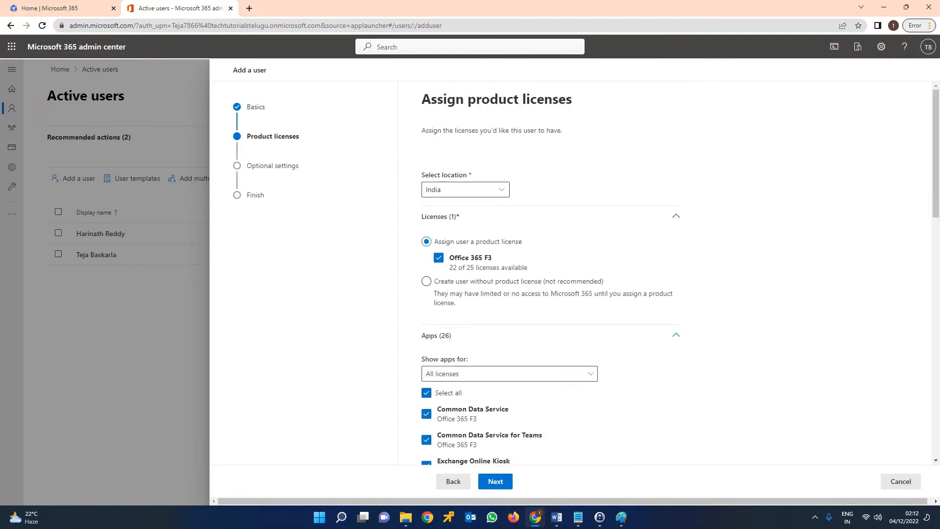
pyautogui.click(440, 258)
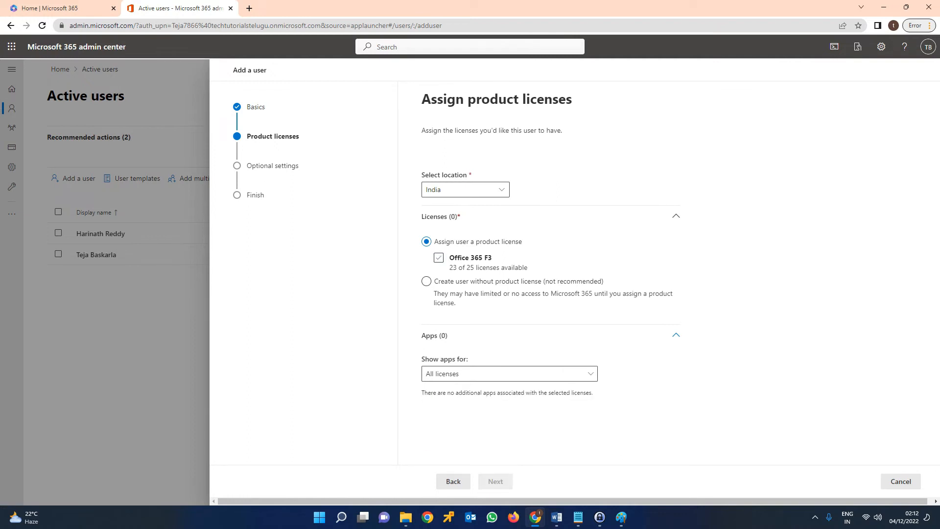
pyautogui.click(426, 281)
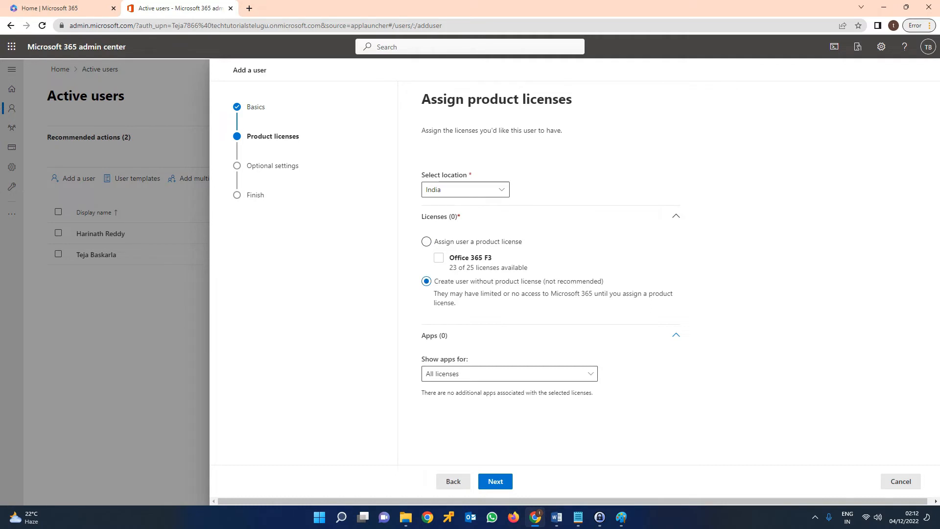
pyautogui.click(496, 481)
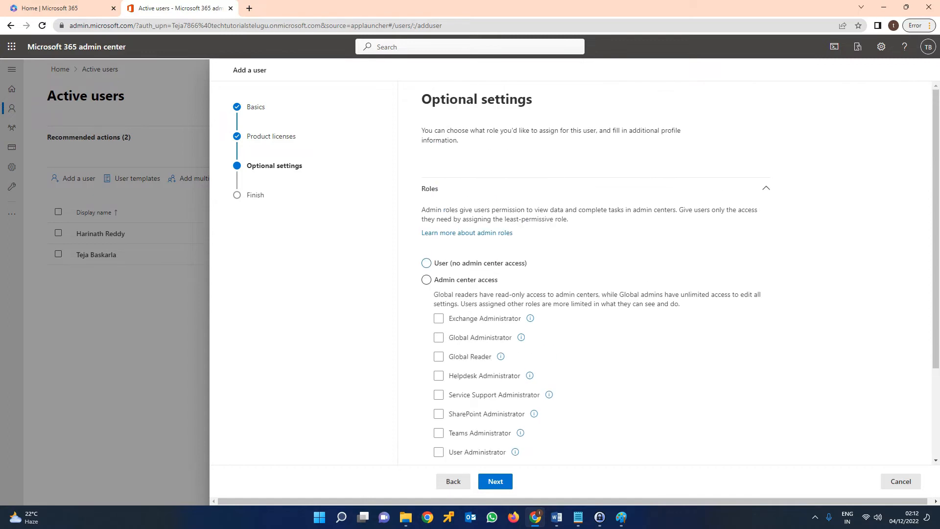
pyautogui.click(425, 280)
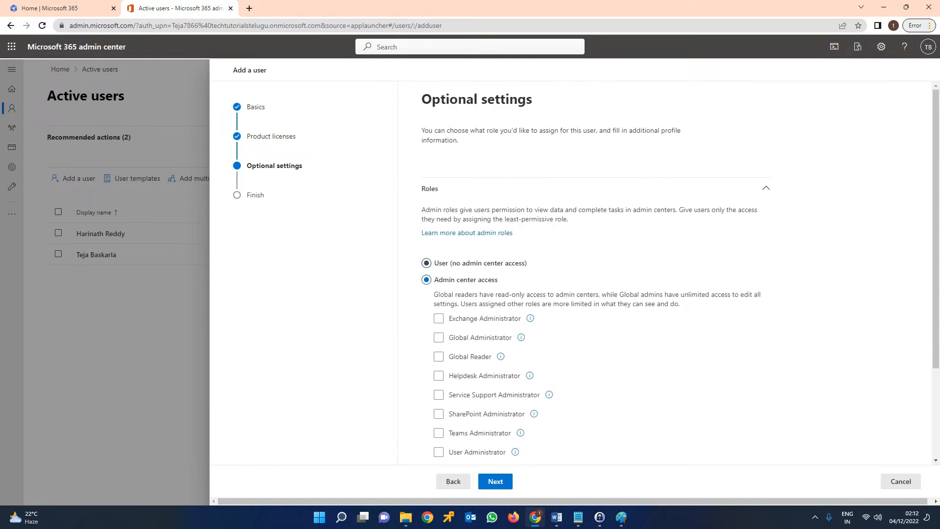
pyautogui.click(424, 279)
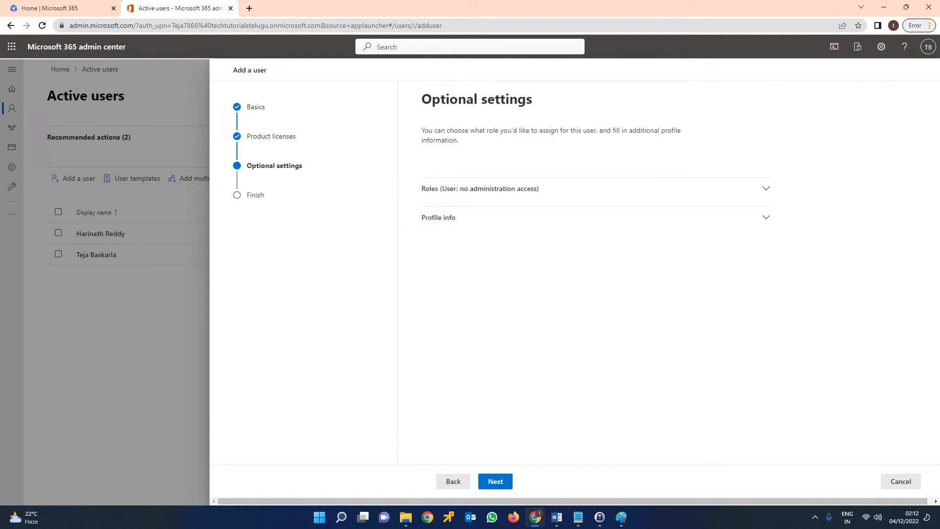
pyautogui.click(495, 481)
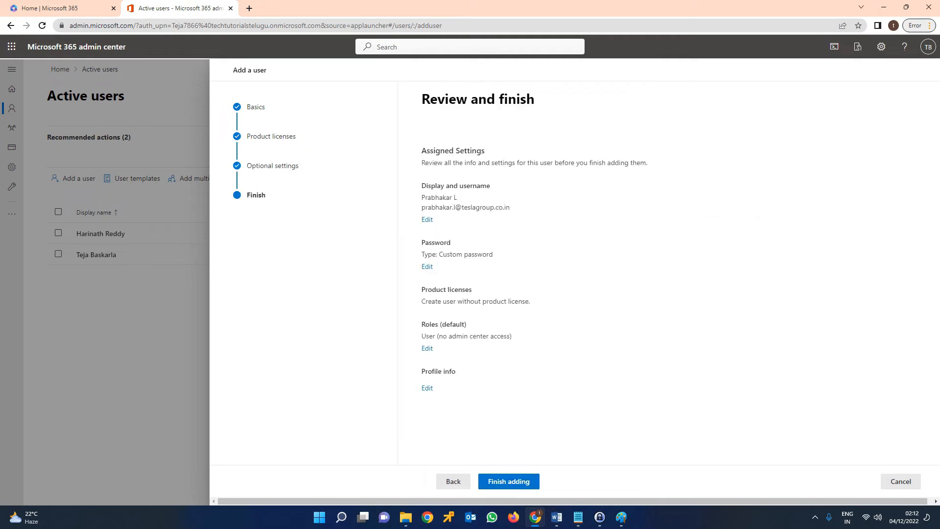
pyautogui.click(509, 481)
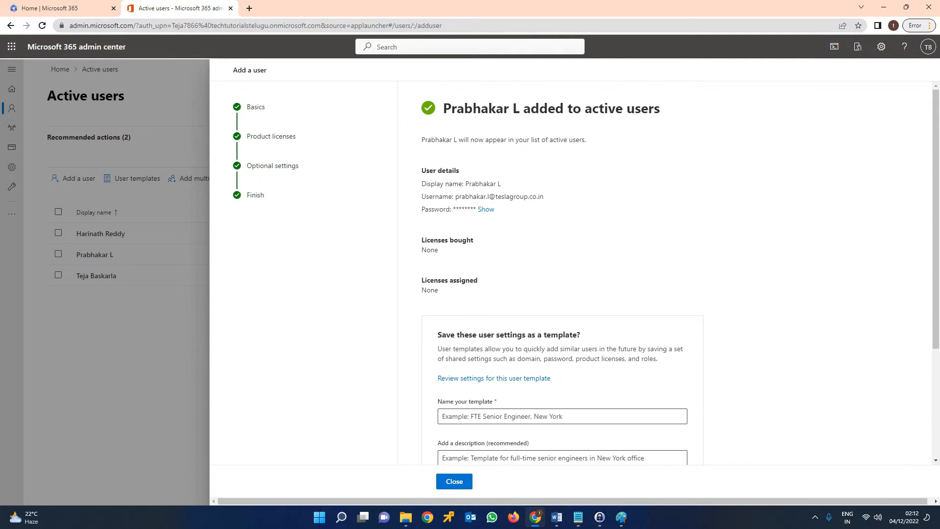
# Step: Close the user-added confirmation and open a new Chrome incognito window
pyautogui.click(454, 481)
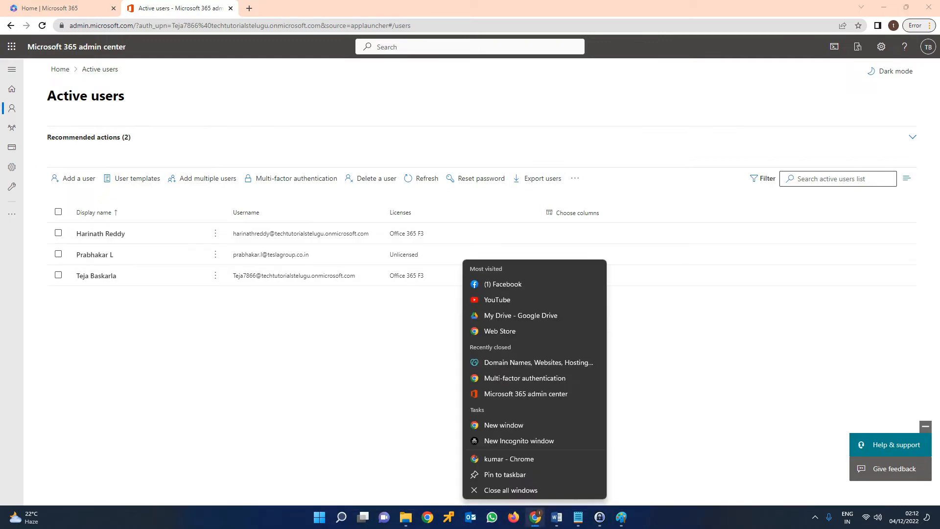
pyautogui.click(519, 441)
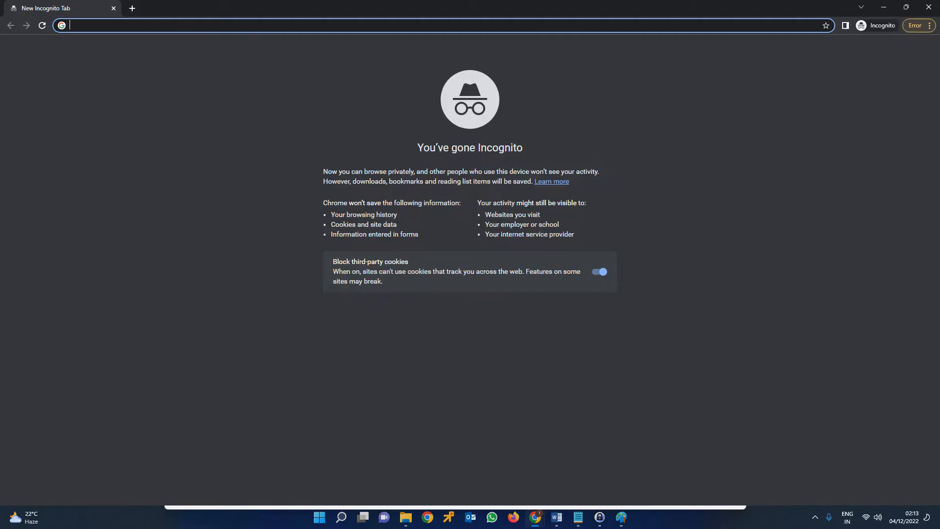
# Step: Search 'microsoft 365 login' and bring up the Microsoft 365 sign-in form
pyautogui.write('microsoft 365 login')
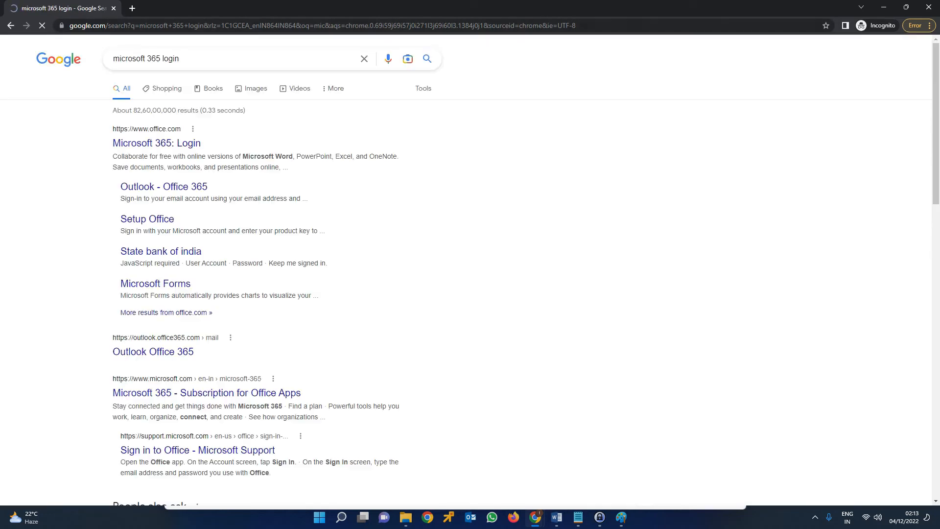
pyautogui.click(156, 142)
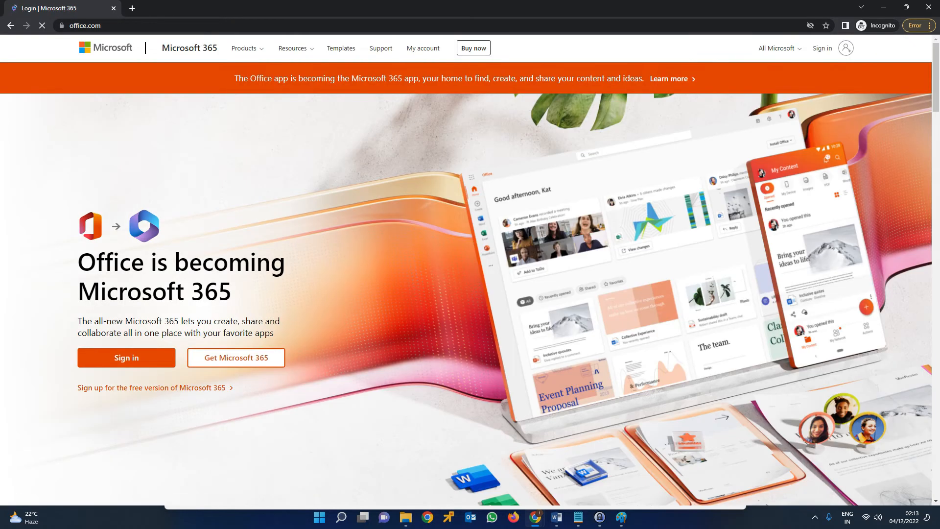
pyautogui.click(127, 358)
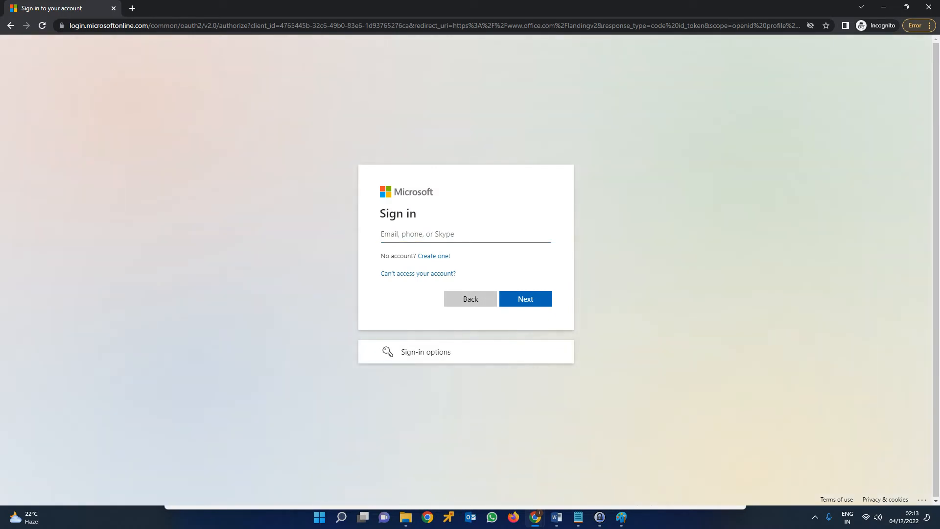
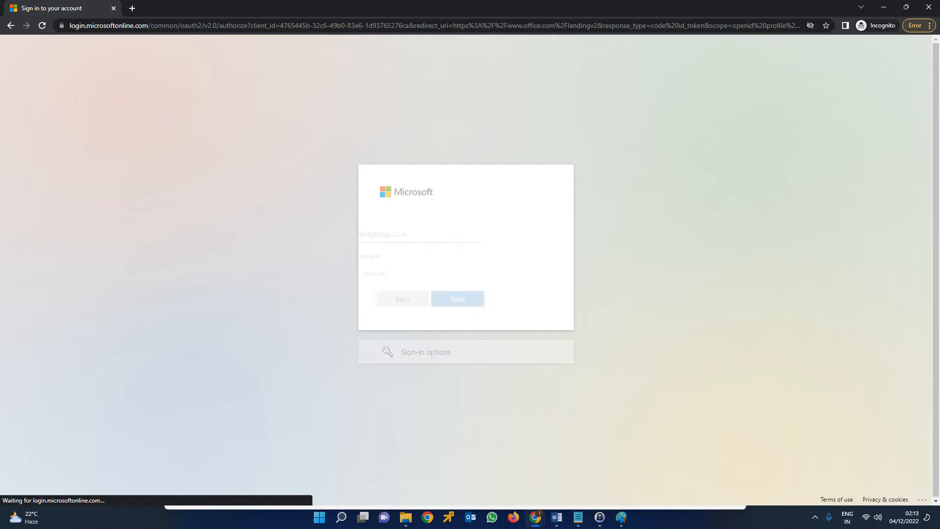
pyautogui.write('••')
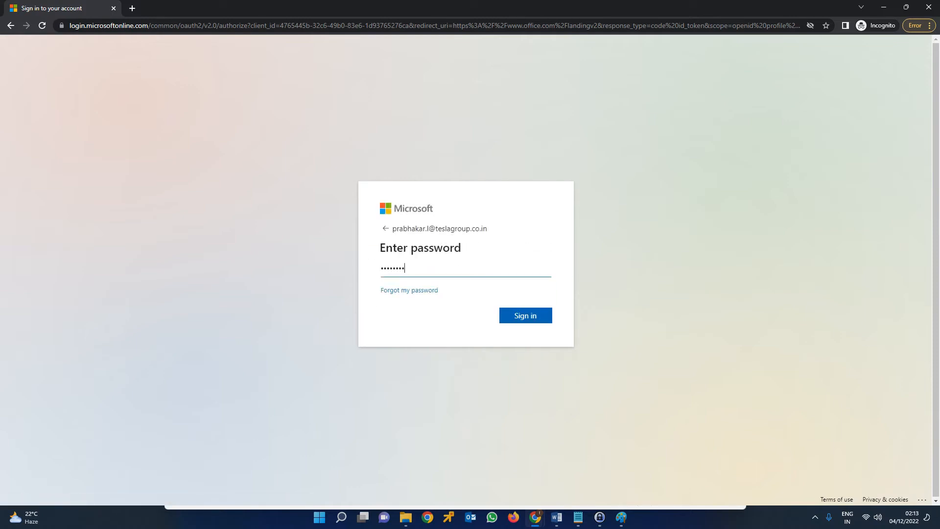
pyautogui.click(525, 315)
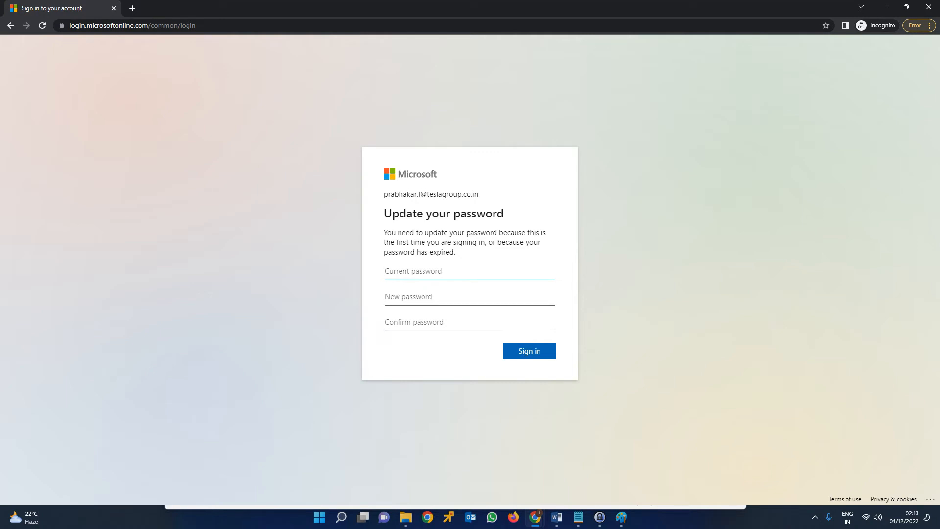
# Step: Set a new password, skip extra security setup, and stay signed in
pyautogui.write('••••')
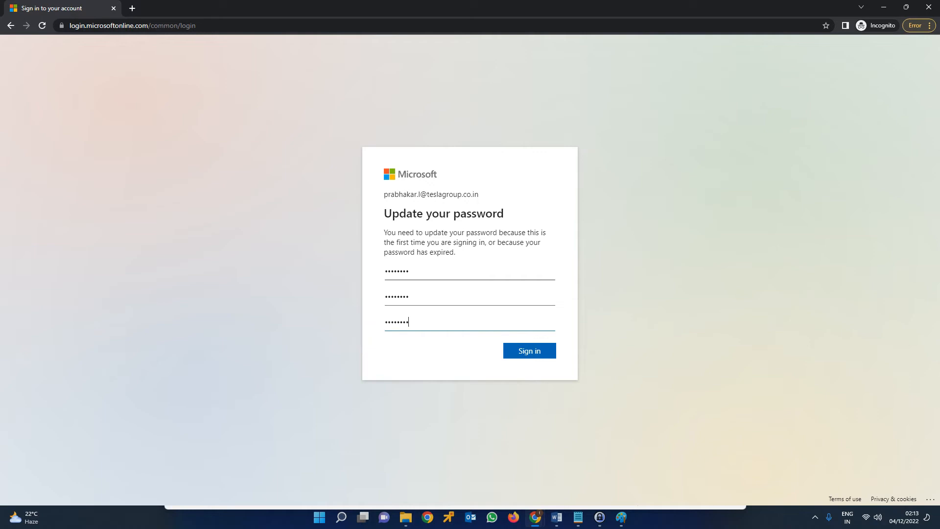
pyautogui.click(529, 351)
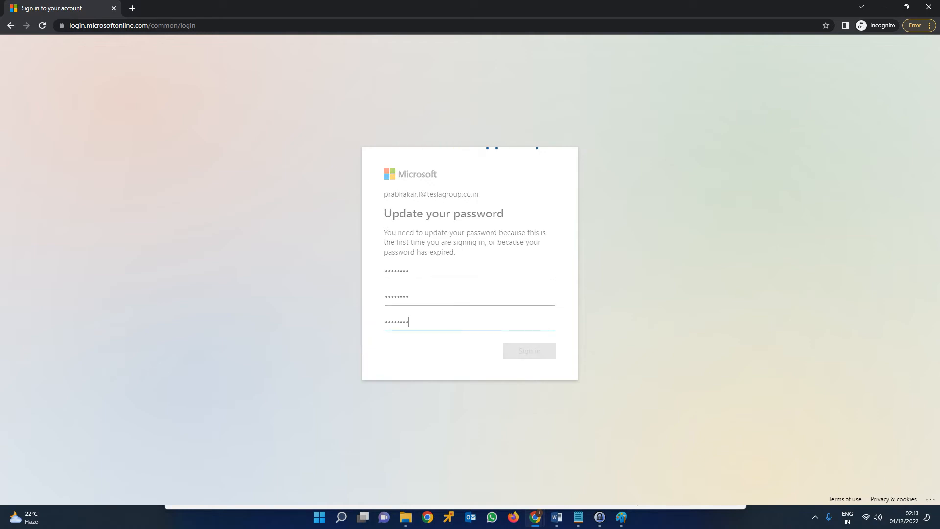
pyautogui.click(530, 351)
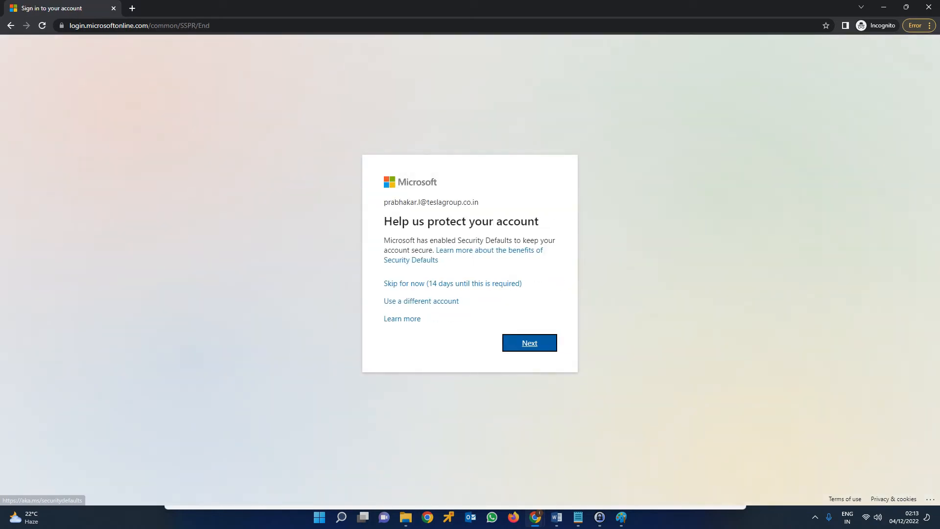
pyautogui.click(529, 342)
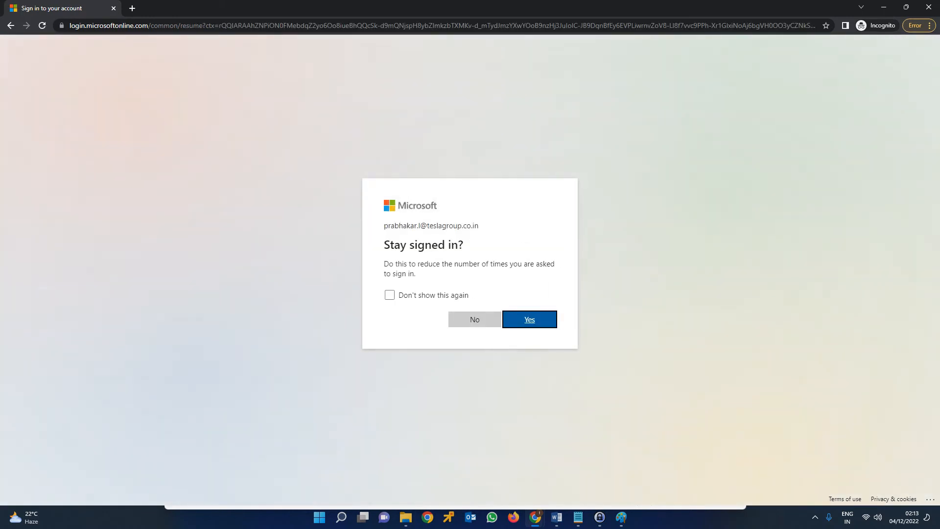
pyautogui.click(530, 319)
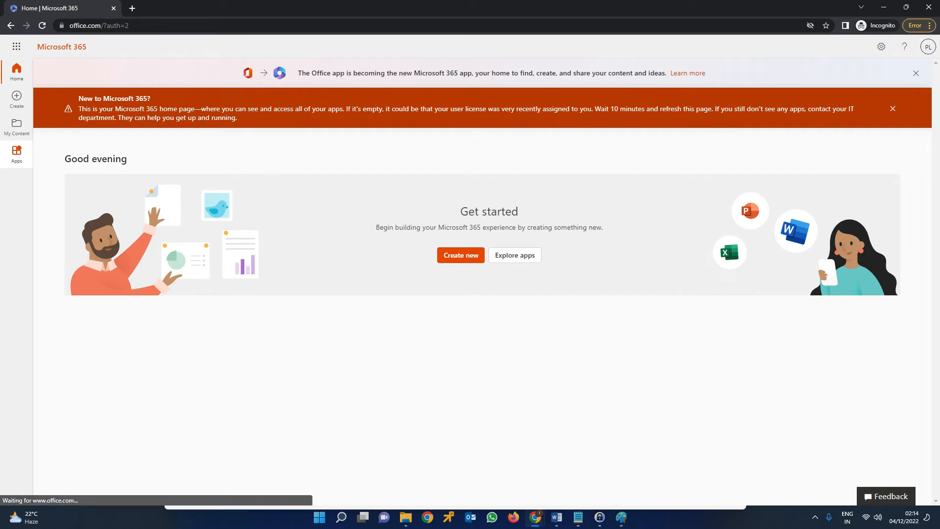
# Step: View the user's Apps page showing only Add-Ins, then return to Active users
pyautogui.click(17, 152)
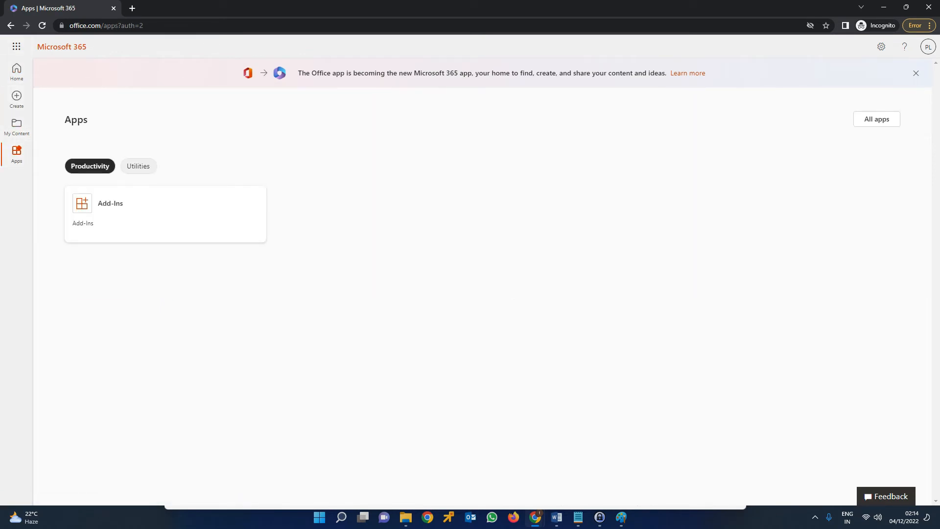
pyautogui.click(16, 70)
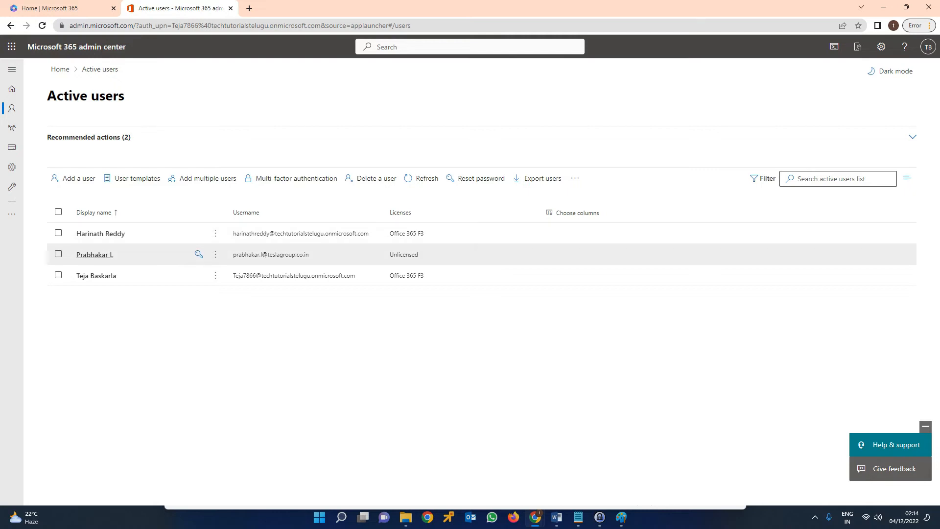
pyautogui.click(95, 255)
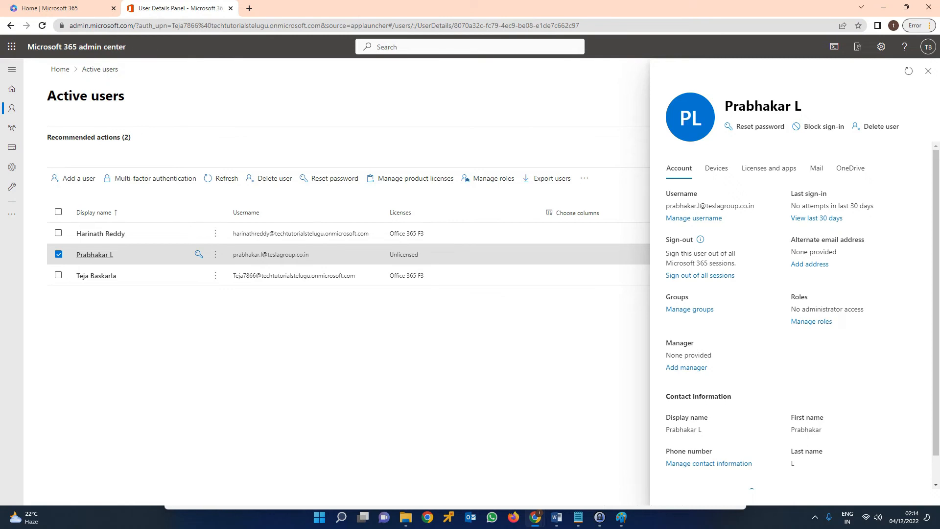
pyautogui.click(769, 168)
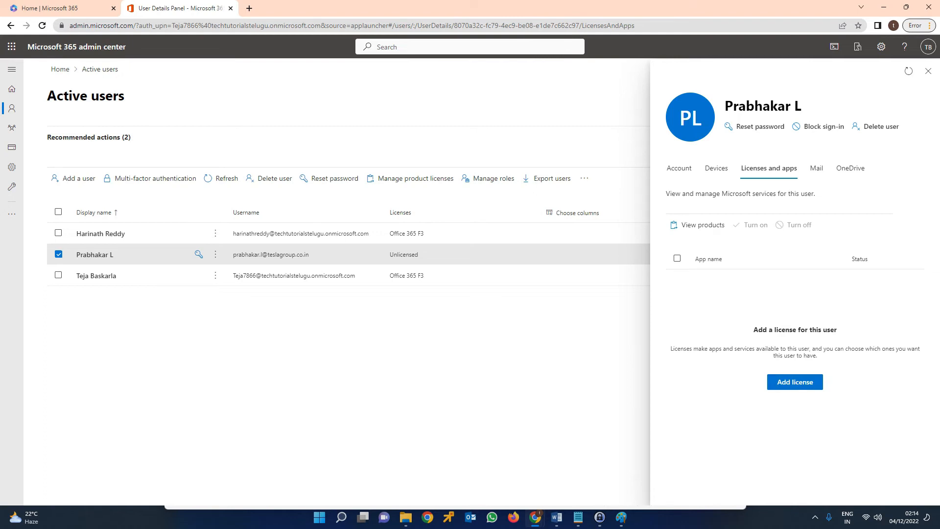
pyautogui.click(795, 382)
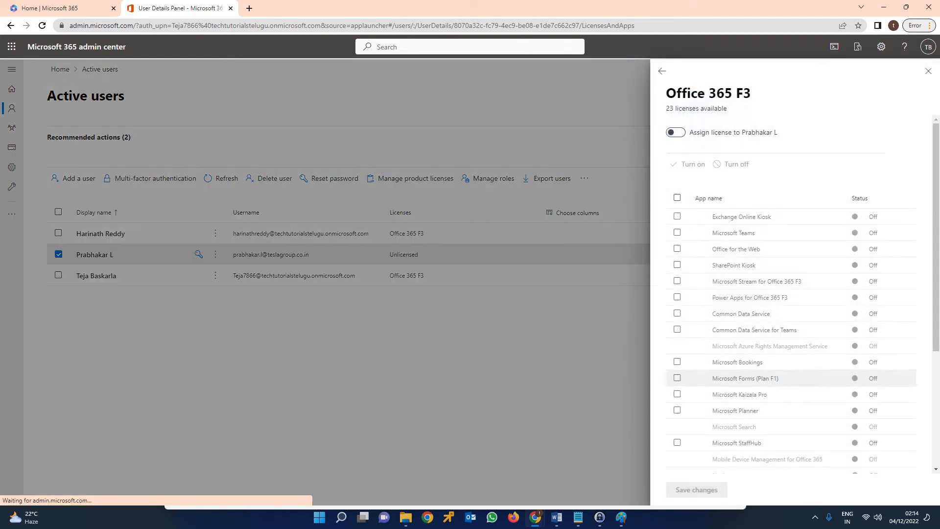
pyautogui.click(677, 197)
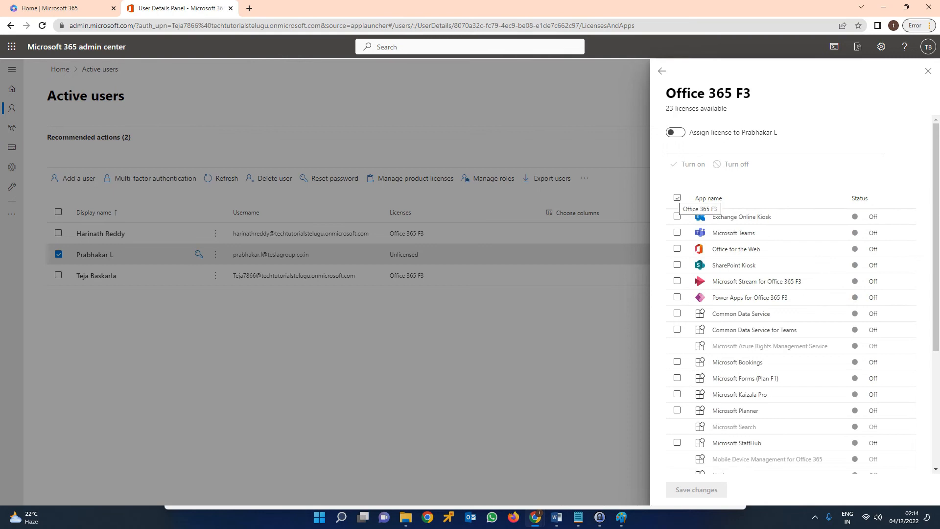
pyautogui.click(676, 132)
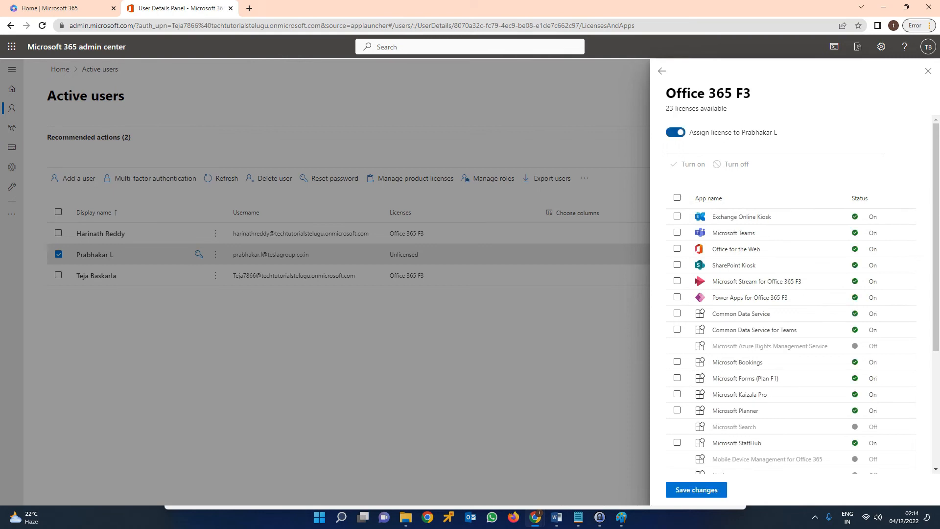
pyautogui.click(677, 198)
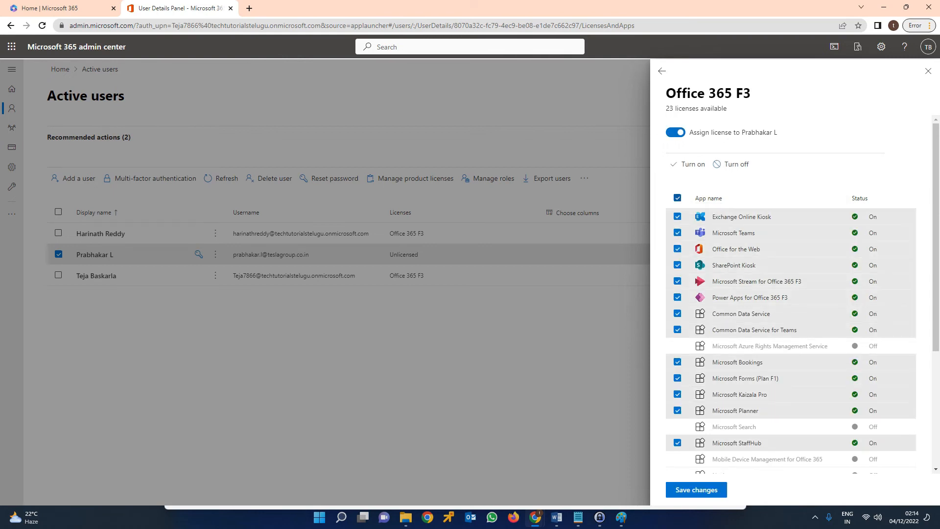
pyautogui.scroll(-3)
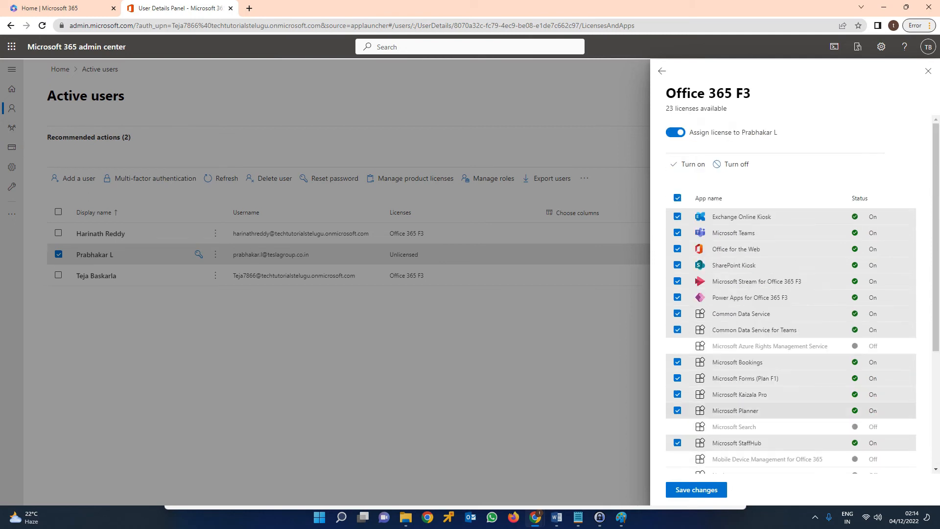
pyautogui.scroll(-3)
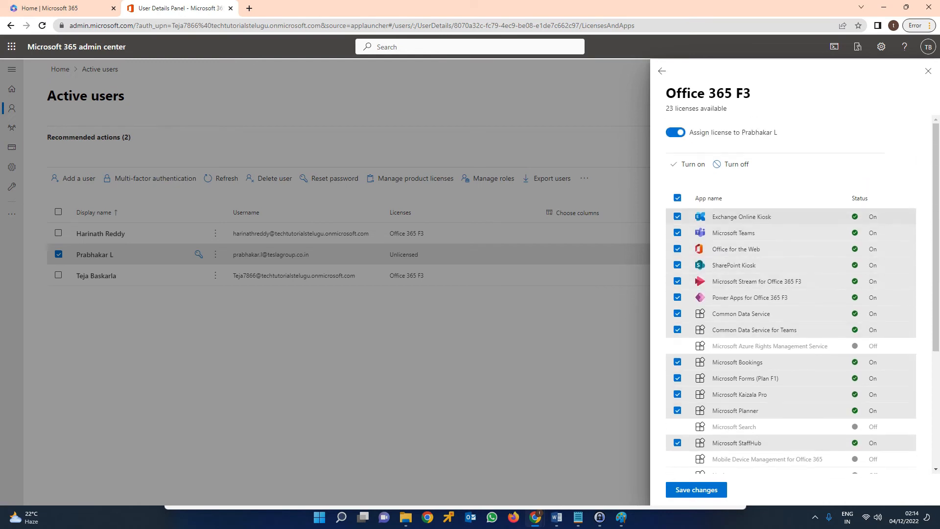
# Step: Keep all Office 365 F3 apps selected and save the license assignment
pyautogui.click(677, 232)
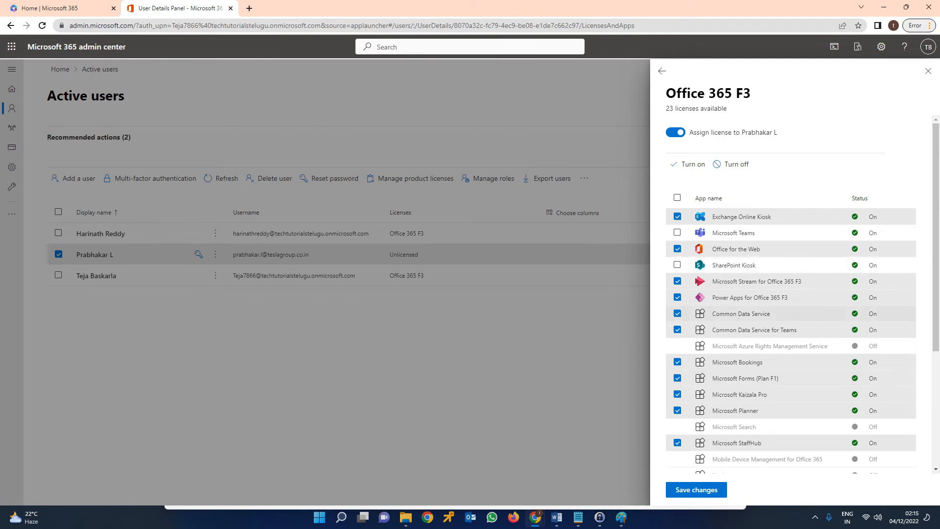
pyautogui.scroll(-3)
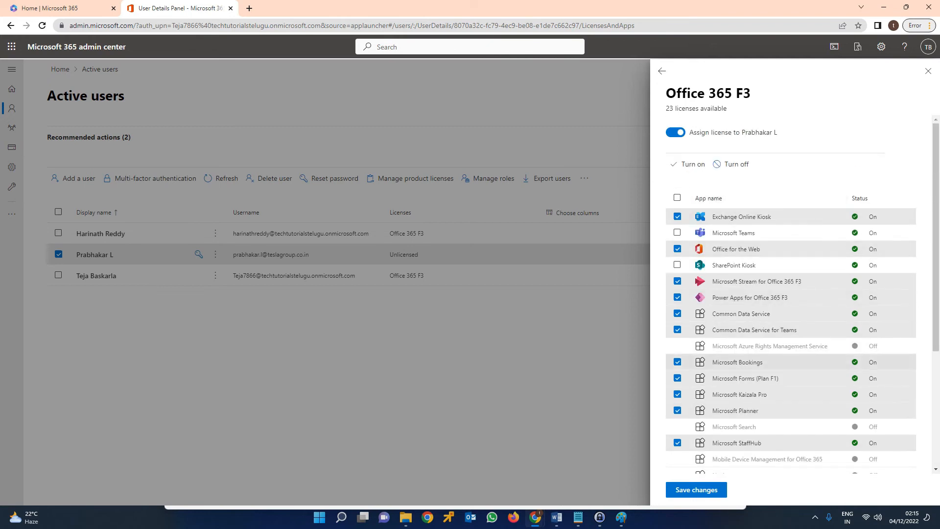
pyautogui.click(677, 198)
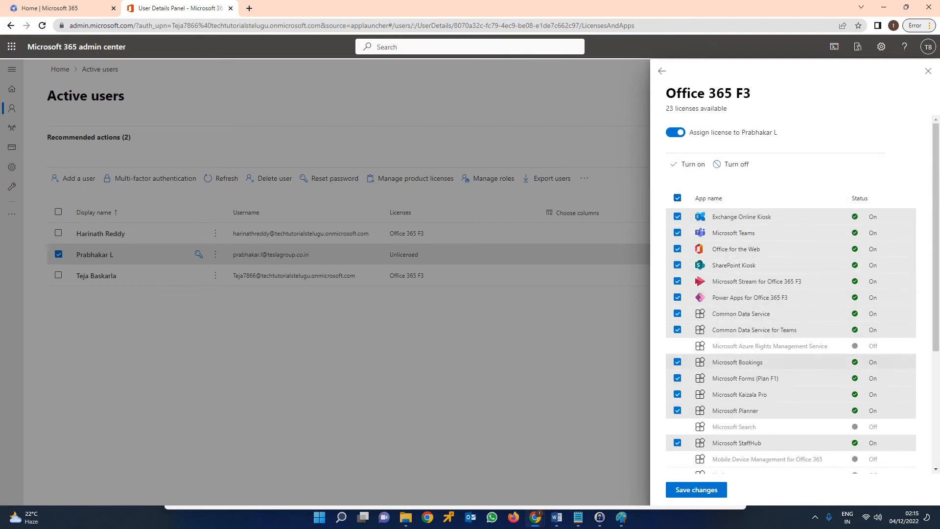
pyautogui.scroll(-3)
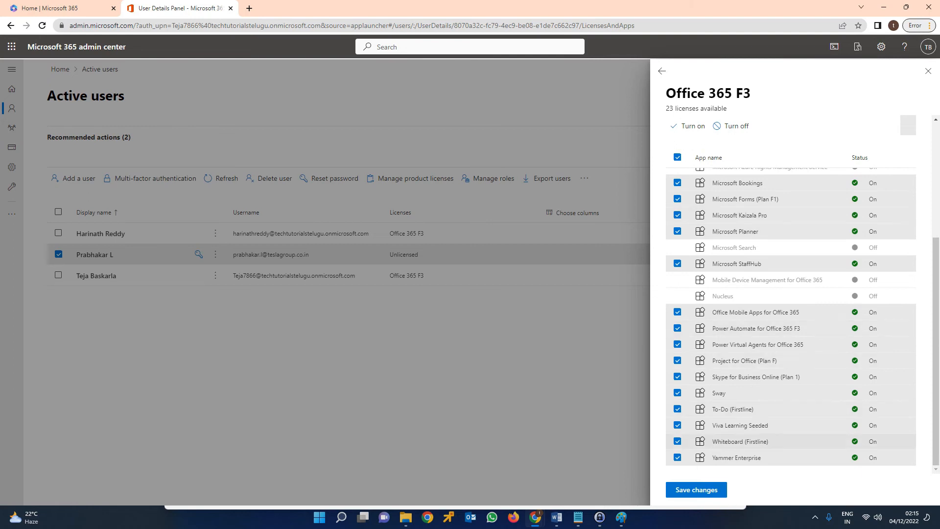
pyautogui.click(696, 489)
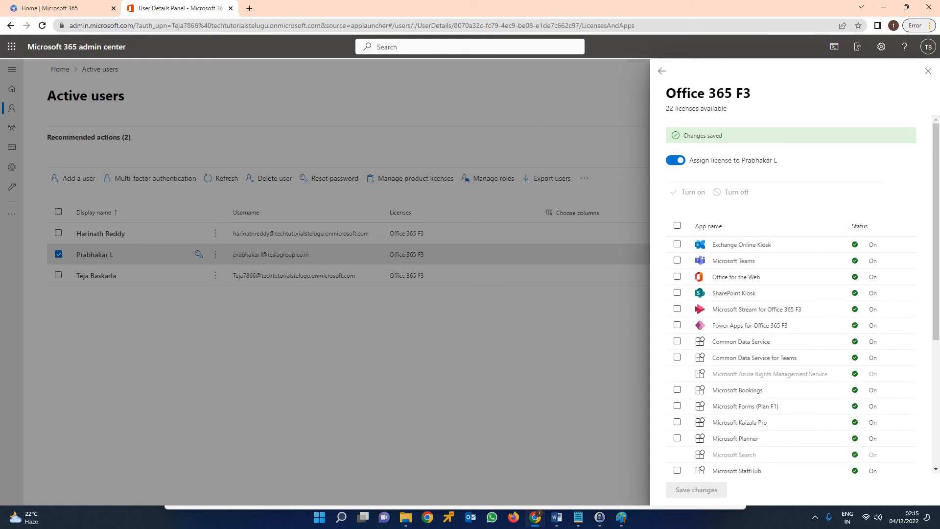
pyautogui.click(556, 517)
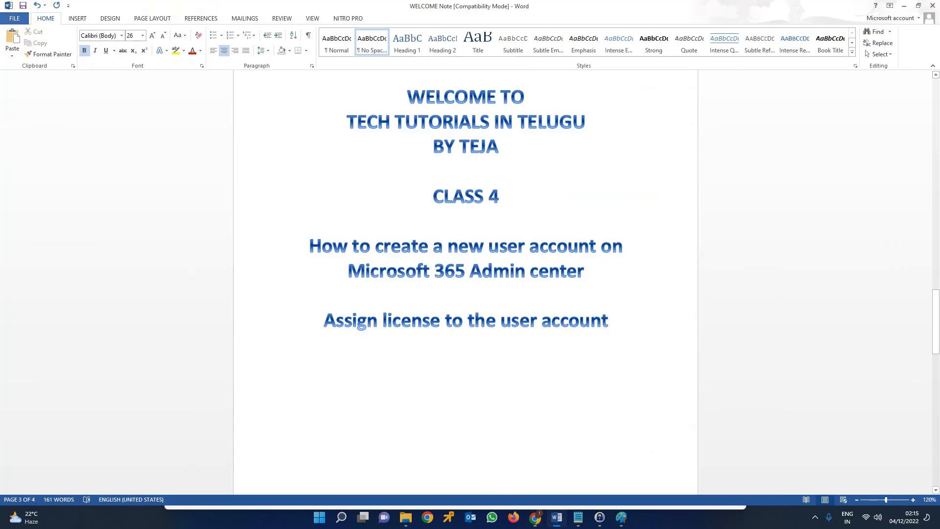
pyautogui.click(415, 517)
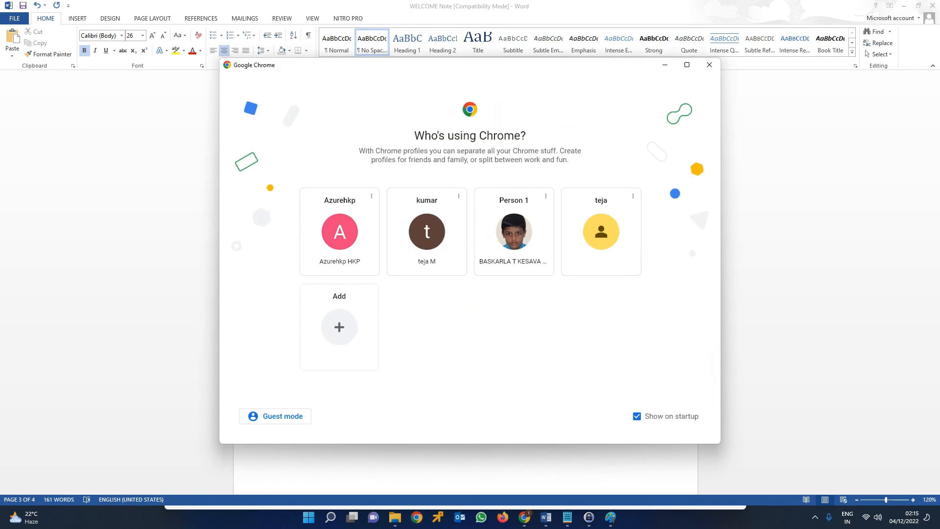
pyautogui.moveTo(631, 518)
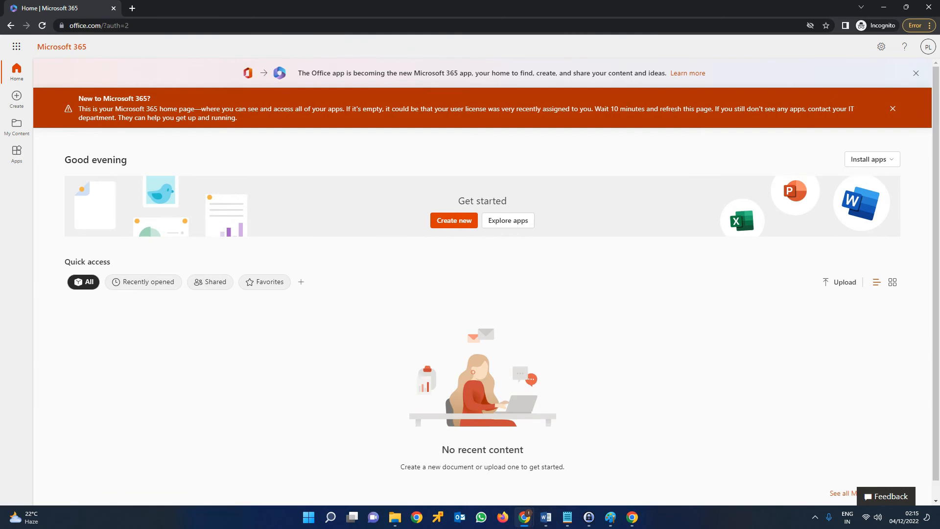
# Step: Sign out of Office.com and choose the new user's account to sign back in
pyautogui.click(17, 153)
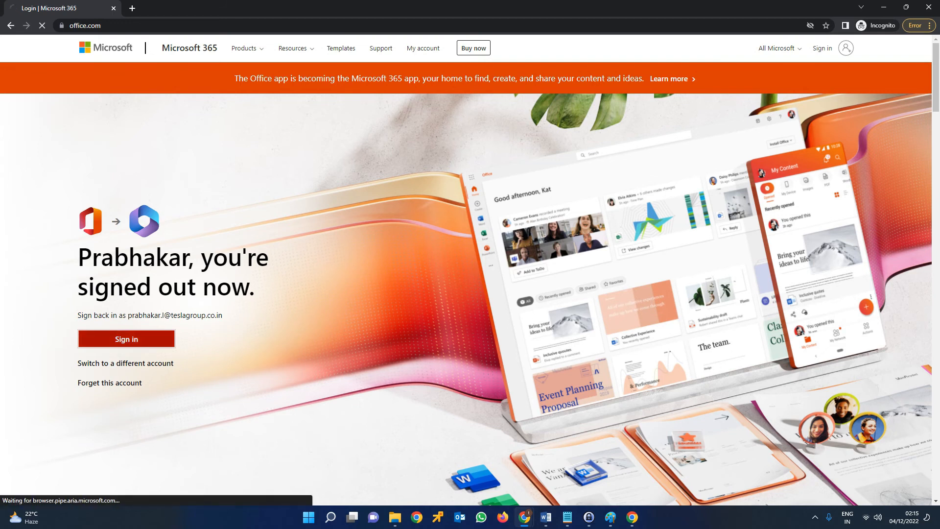
pyautogui.click(126, 339)
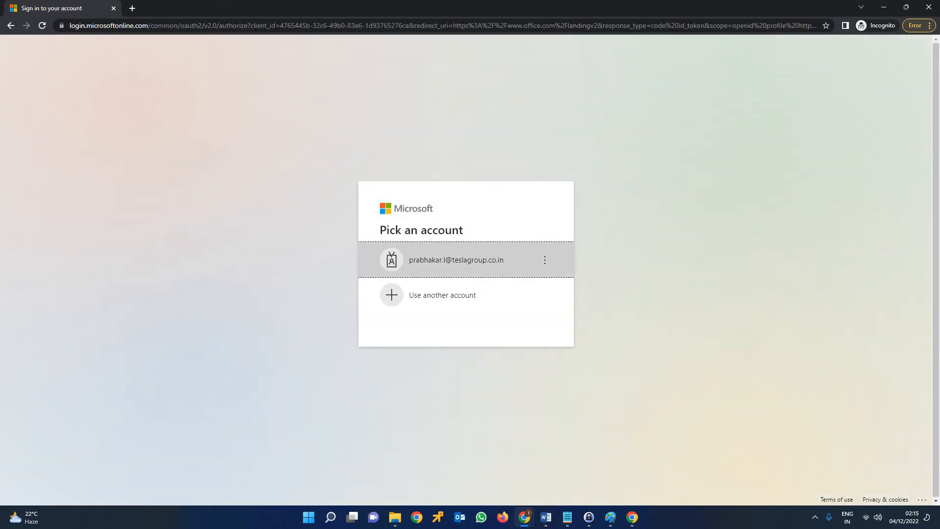
pyautogui.click(457, 260)
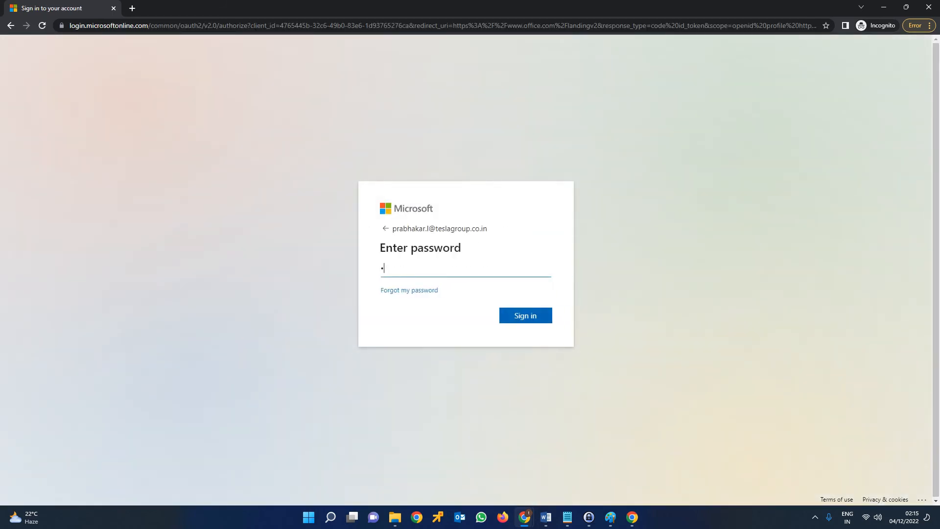
# Step: Enter the new user's password and stay signed in
pyautogui.write('password')
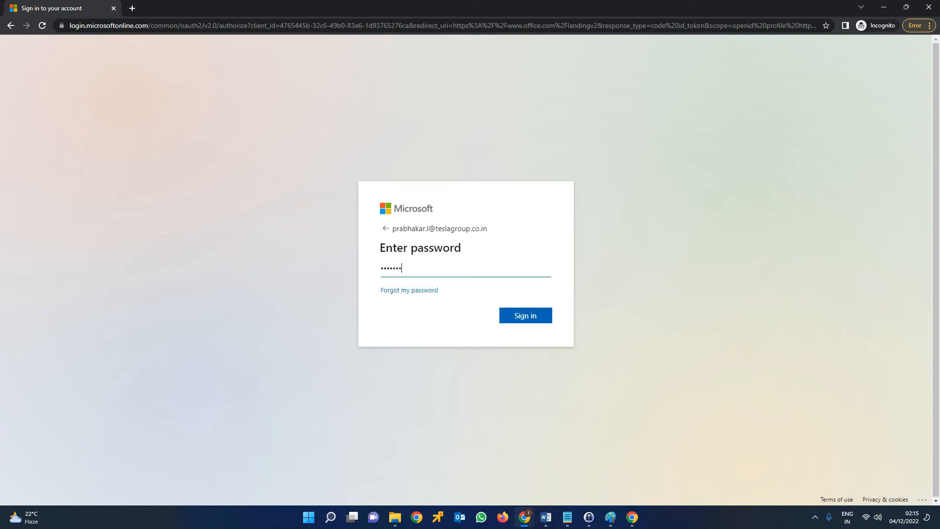
pyautogui.click(526, 316)
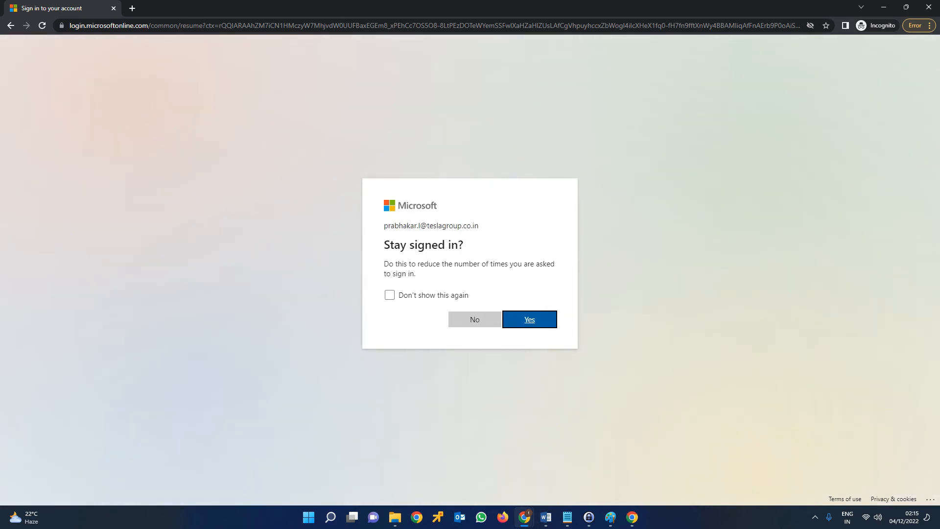
pyautogui.click(530, 320)
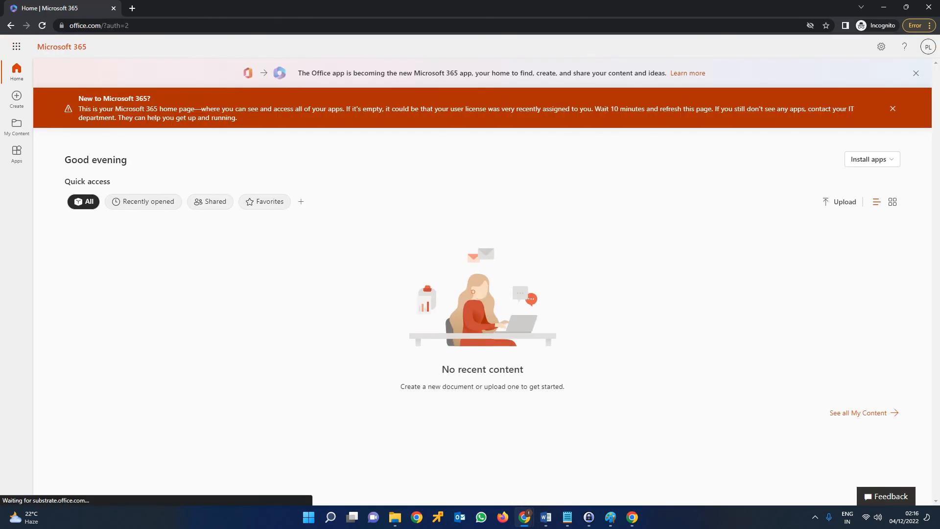
# Step: Check the apps list shows only Add-Ins, then highlight the ten-minute license banner
pyautogui.click(17, 153)
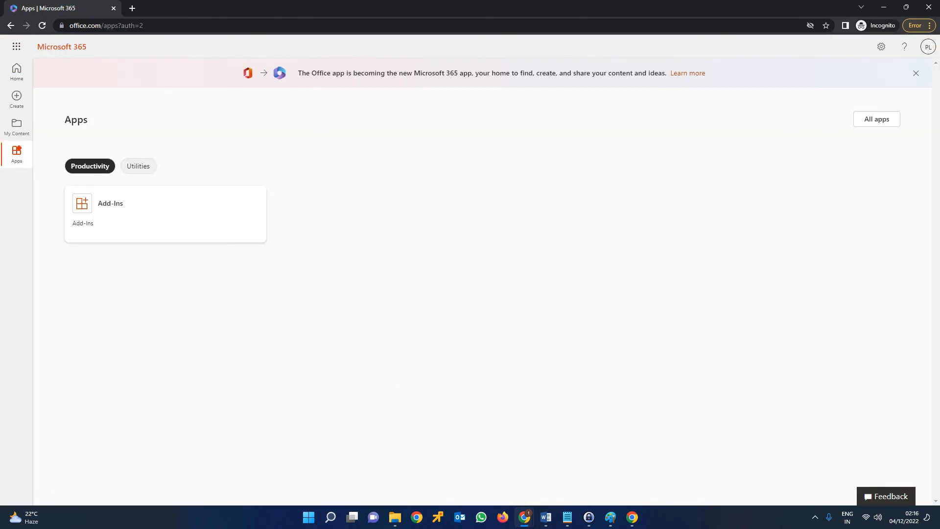
pyautogui.click(16, 71)
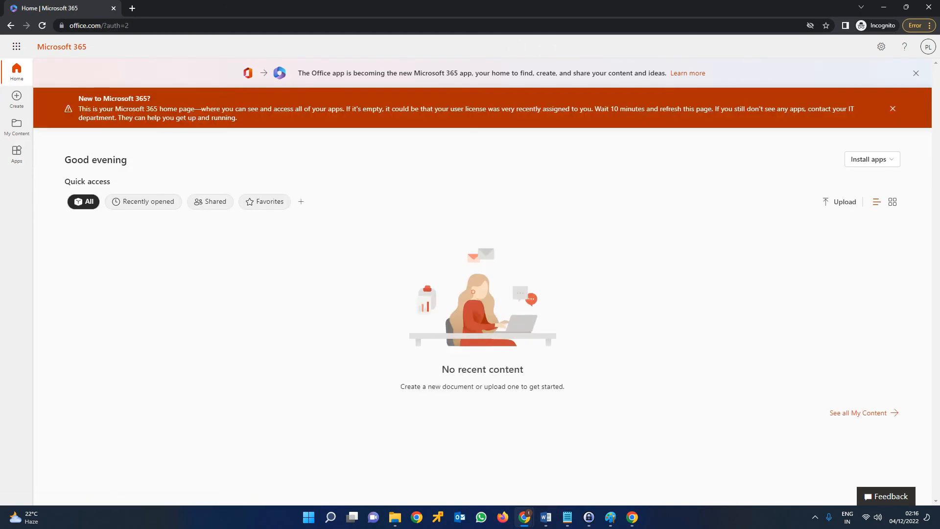
pyautogui.moveTo(158, 109); pyautogui.dragTo(246, 109)
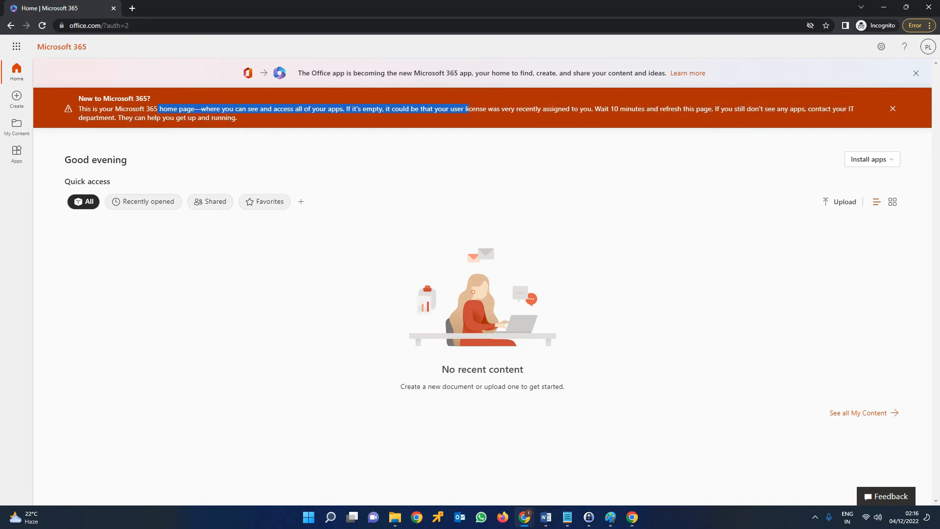
pyautogui.moveTo(928, 46)
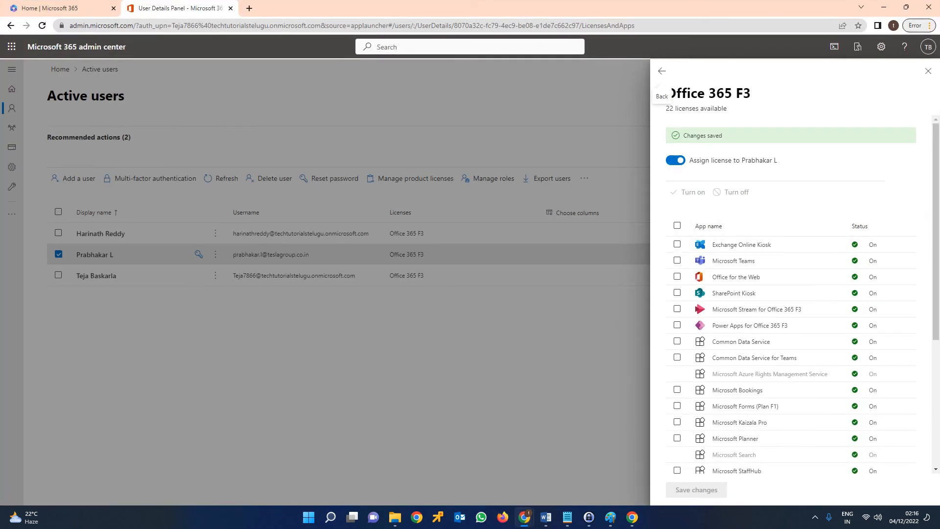
pyautogui.click(929, 71)
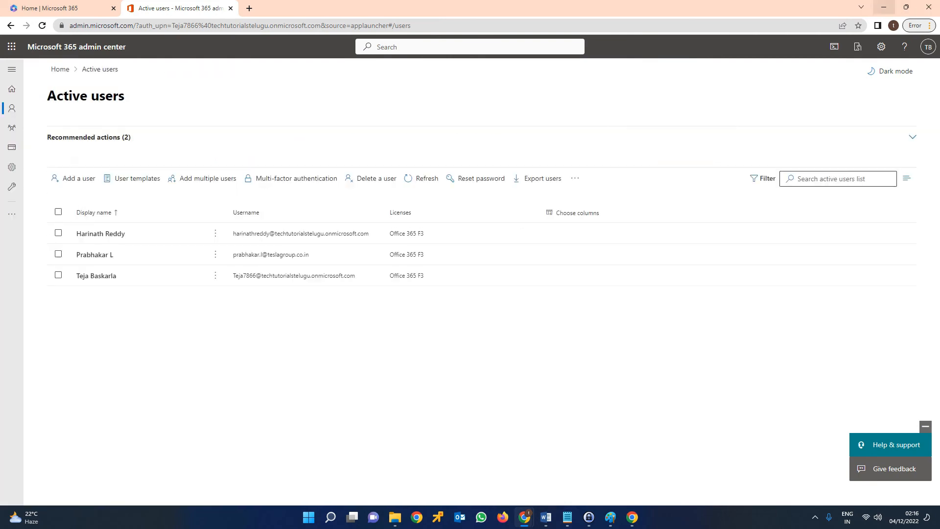
pyautogui.moveTo(524, 518)
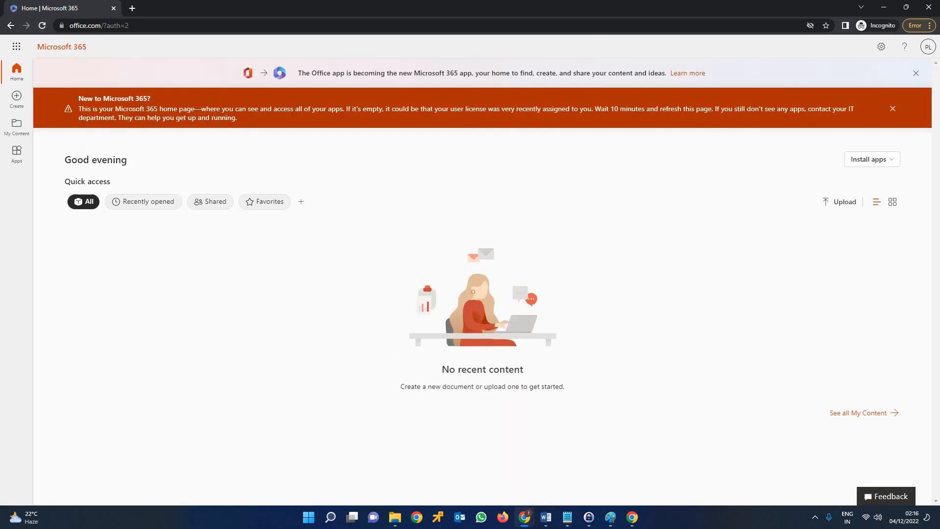
# Step: Advance the welcome tour and open Apps, now listing Teams, Word, Excel and PowerPoint
pyautogui.moveTo(79, 110); pyautogui.dragTo(236, 118)
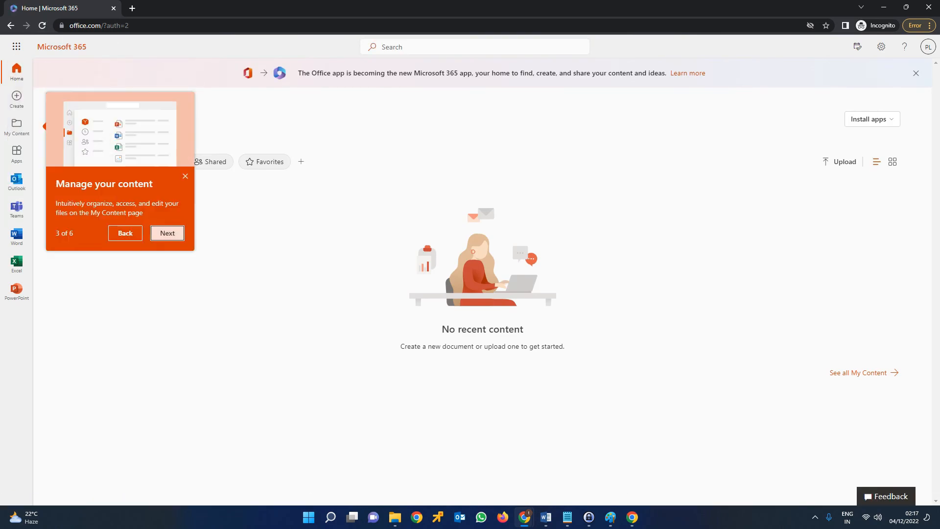
pyautogui.click(167, 233)
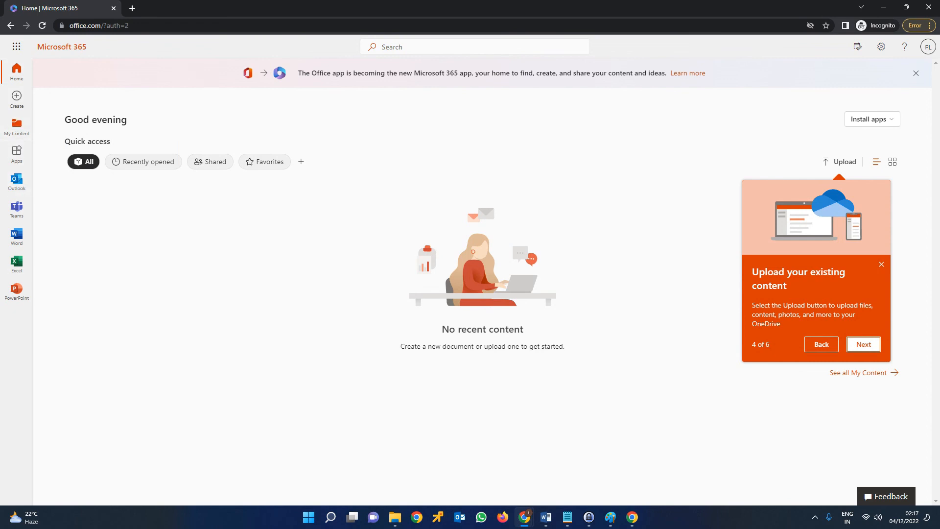
pyautogui.click(17, 154)
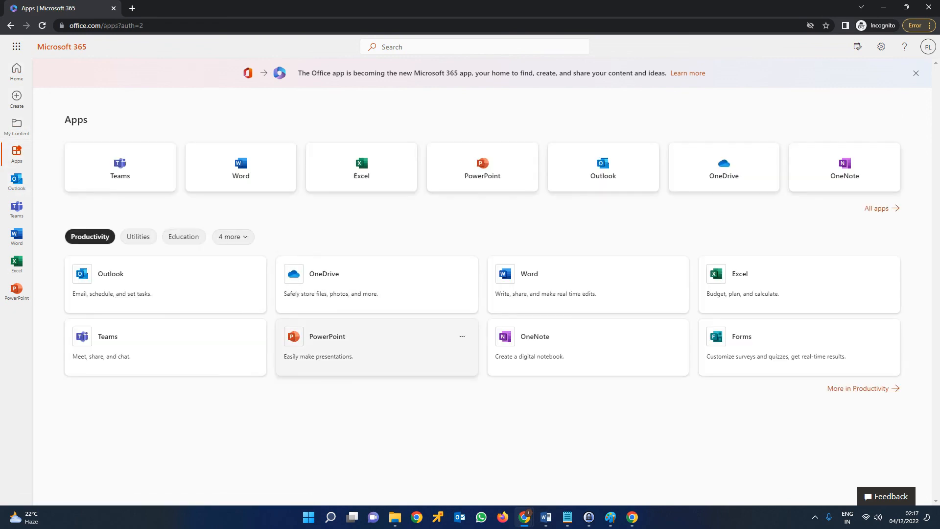